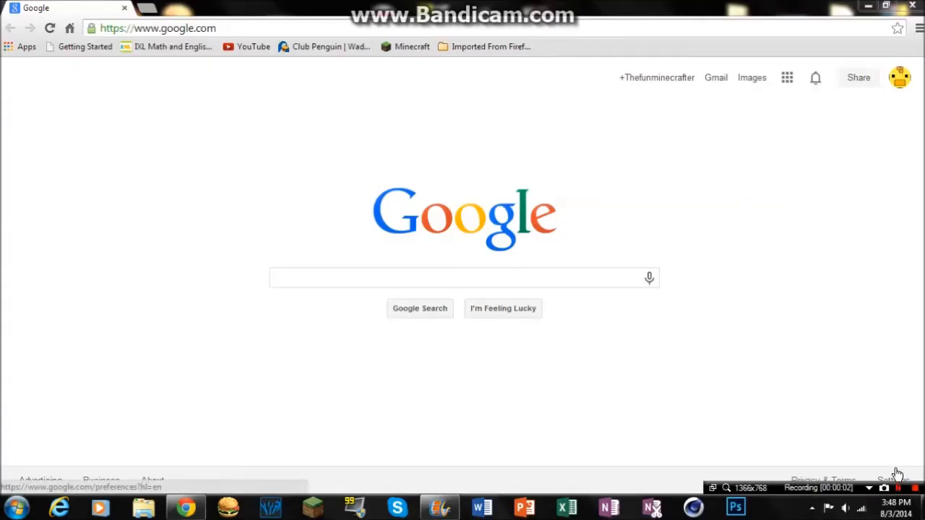
mouse_move(404, 185)
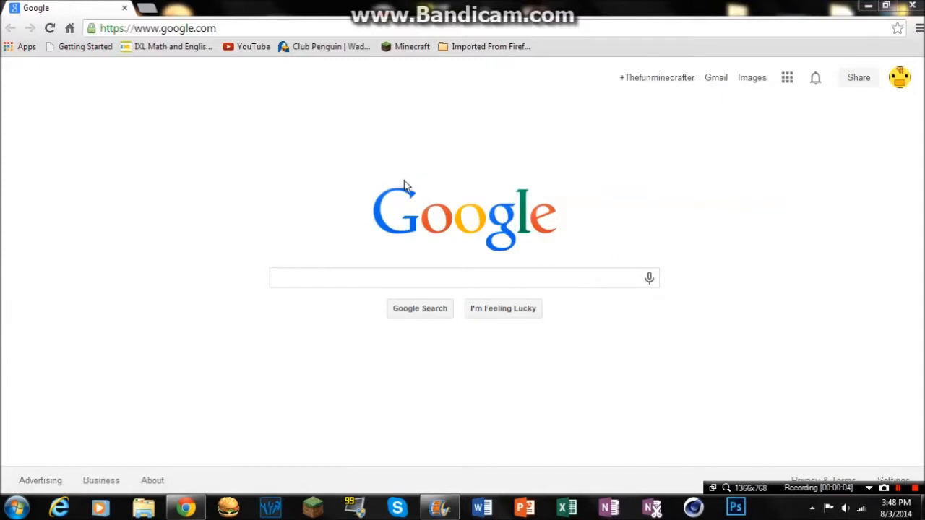
mouse_move(316, 208)
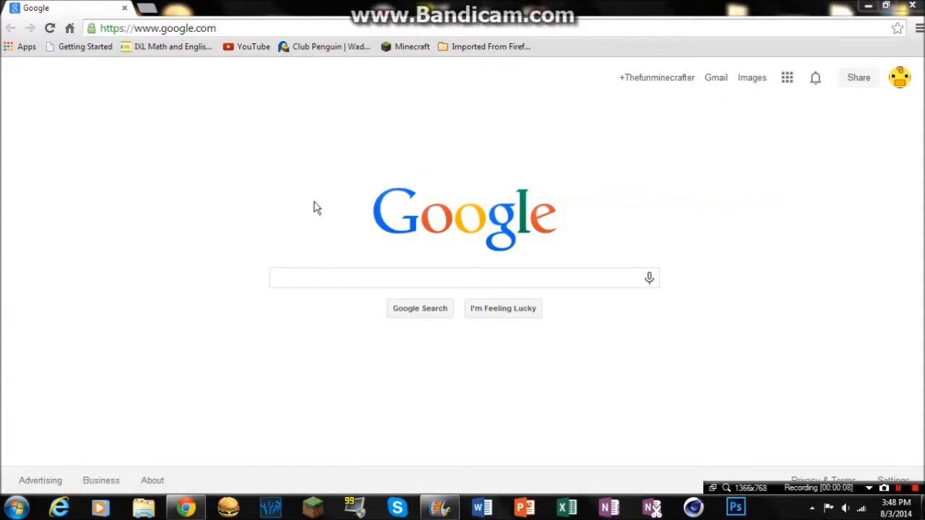
mouse_move(332, 262)
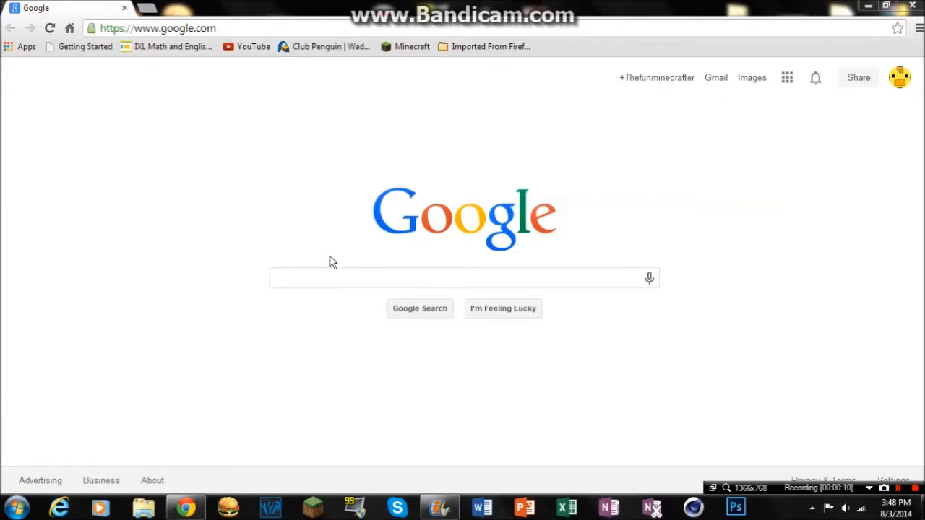
Go to files.minecraftforge.net and look over the main Forge downloads page.
left_click(462, 278)
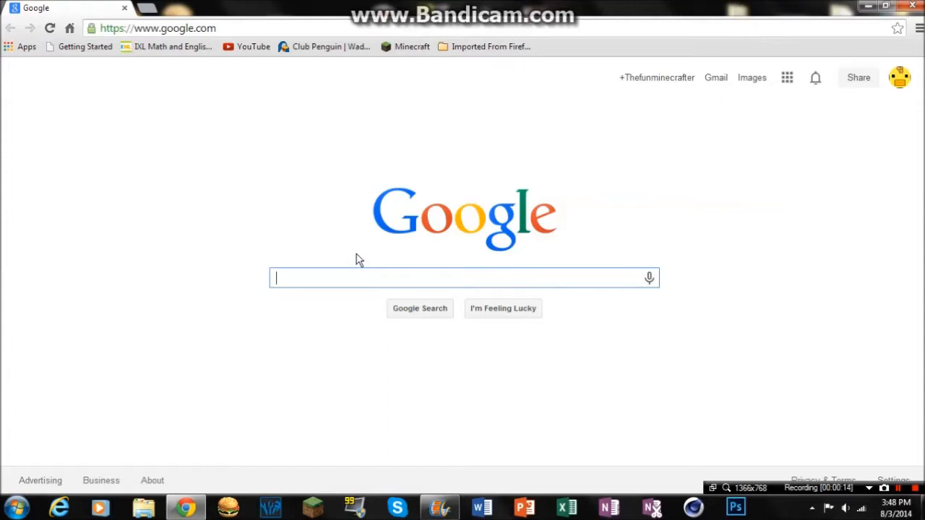
mouse_move(336, 211)
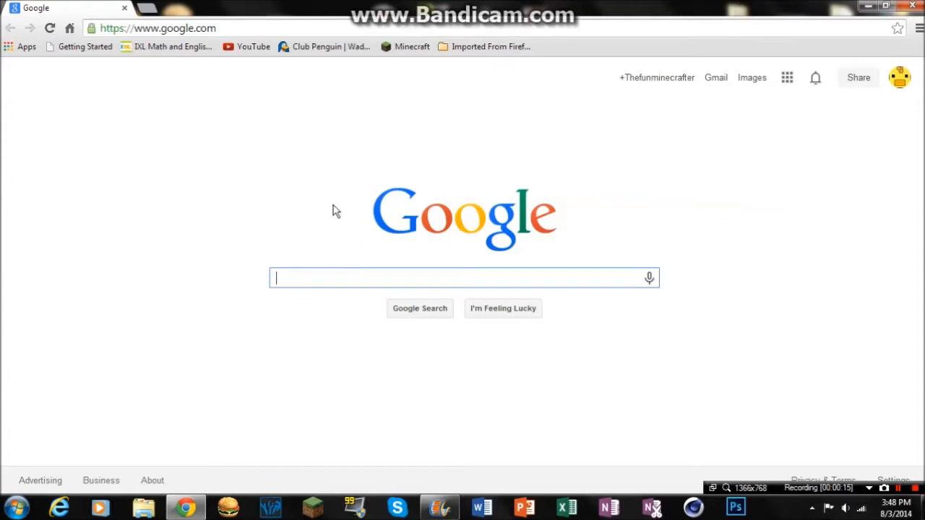
mouse_move(341, 191)
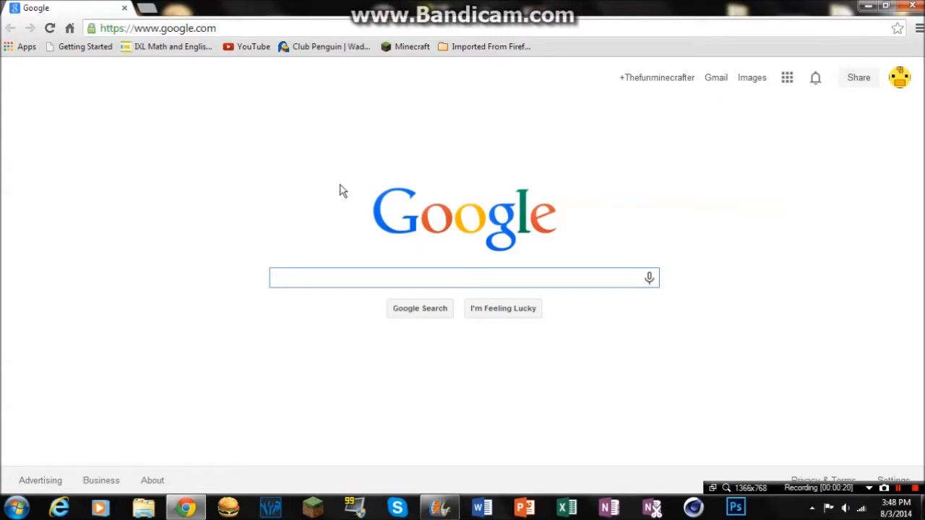
mouse_move(407, 196)
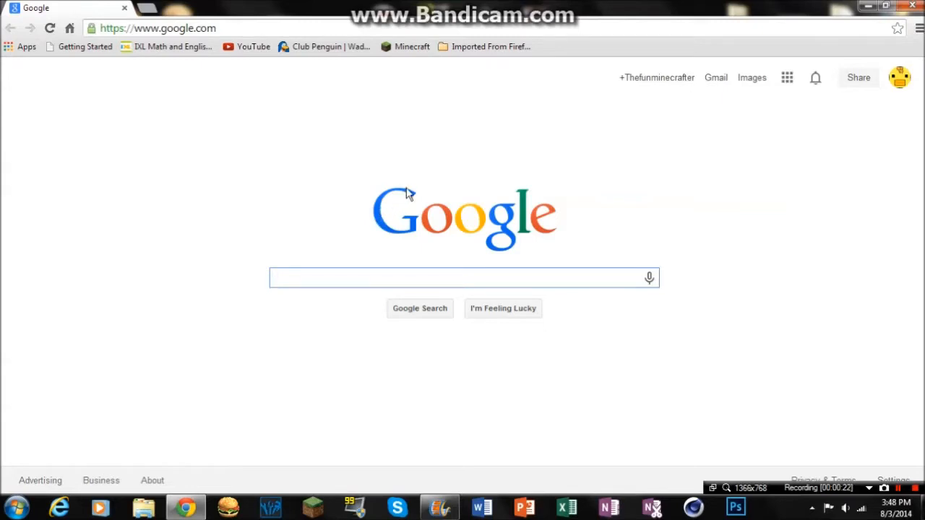
mouse_move(347, 6)
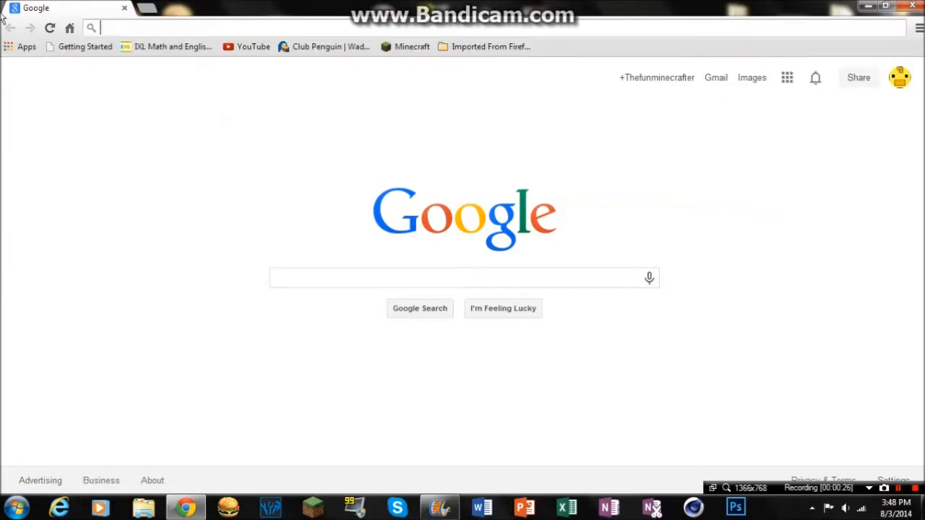
type("files.minecraftforge.net")
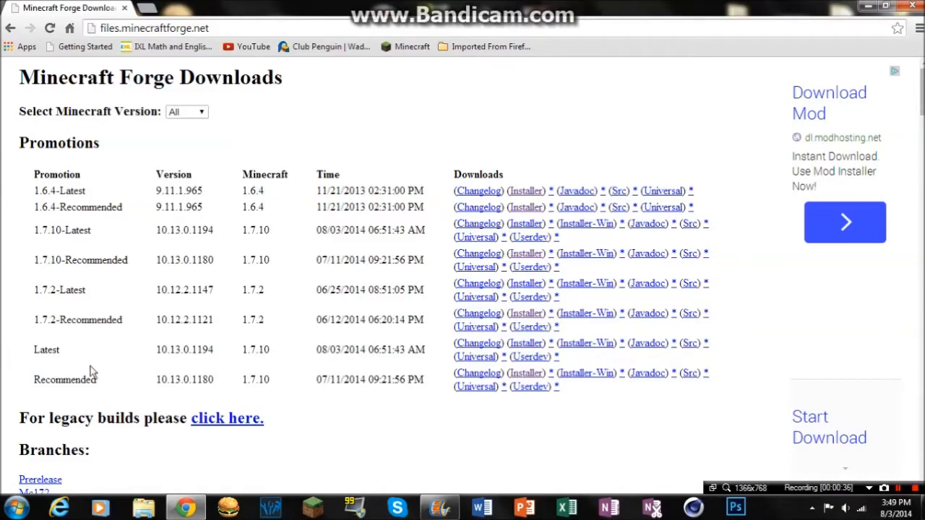
scroll("down", 3)
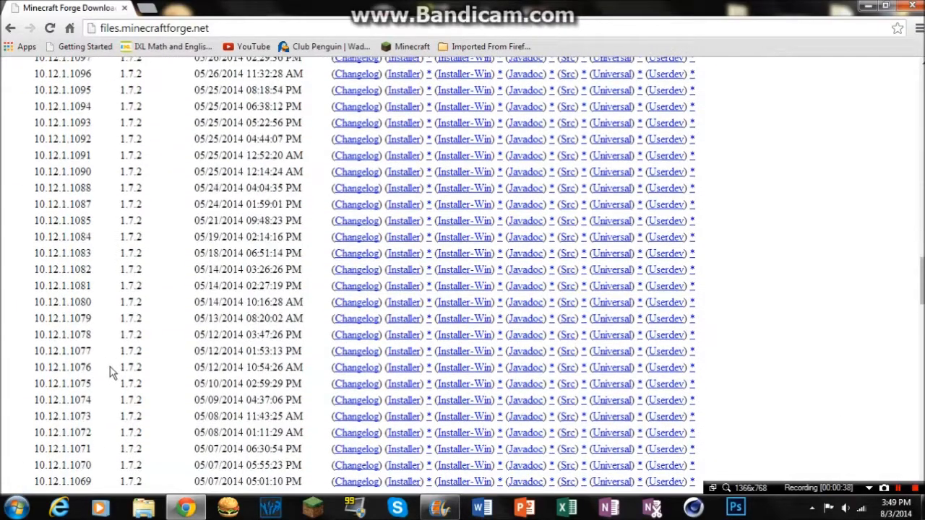
scroll("down", 3)
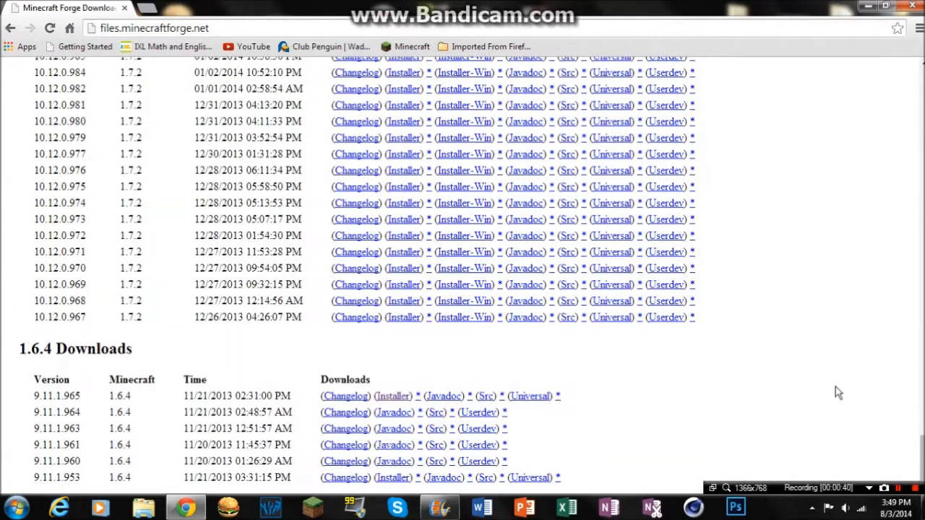
scroll("up", 3)
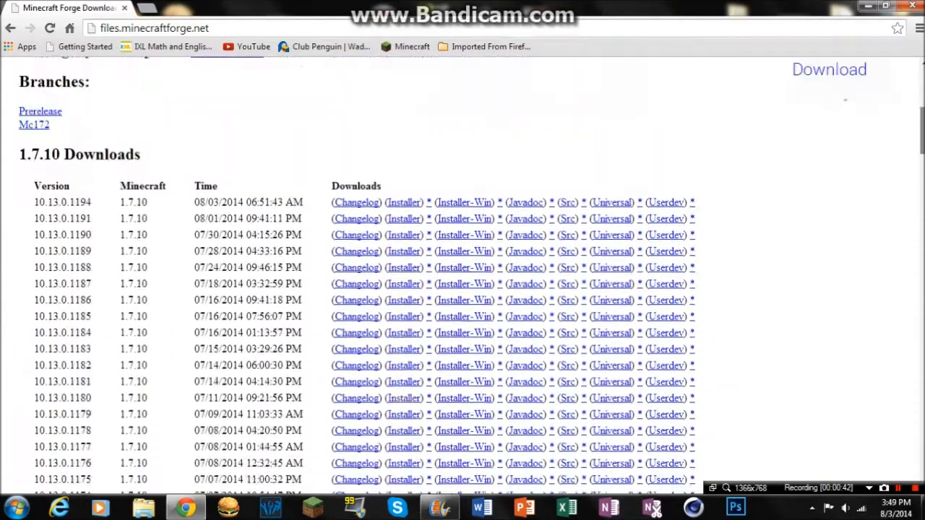
scroll("up", 3)
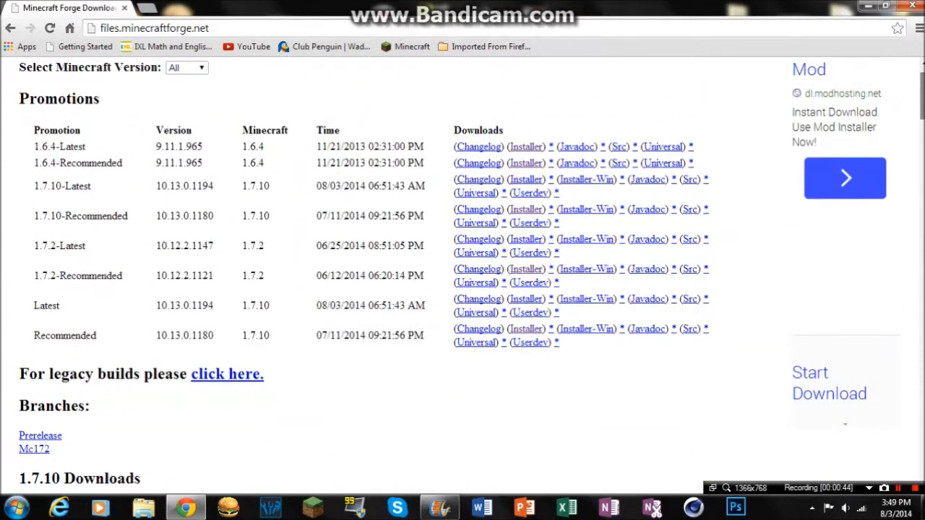
mouse_move(227, 373)
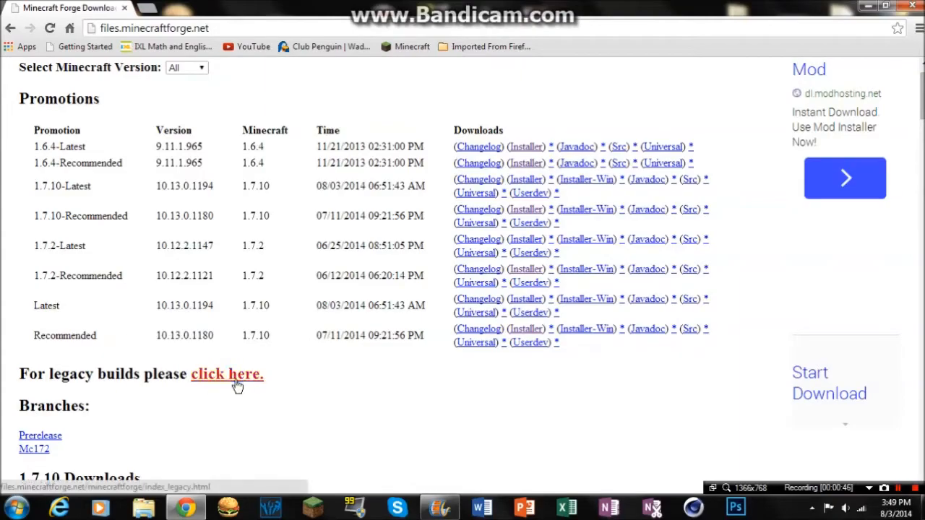
Browse the legacy Forge builds list down to the oldest Minecraft versions.
left_click(225, 373)
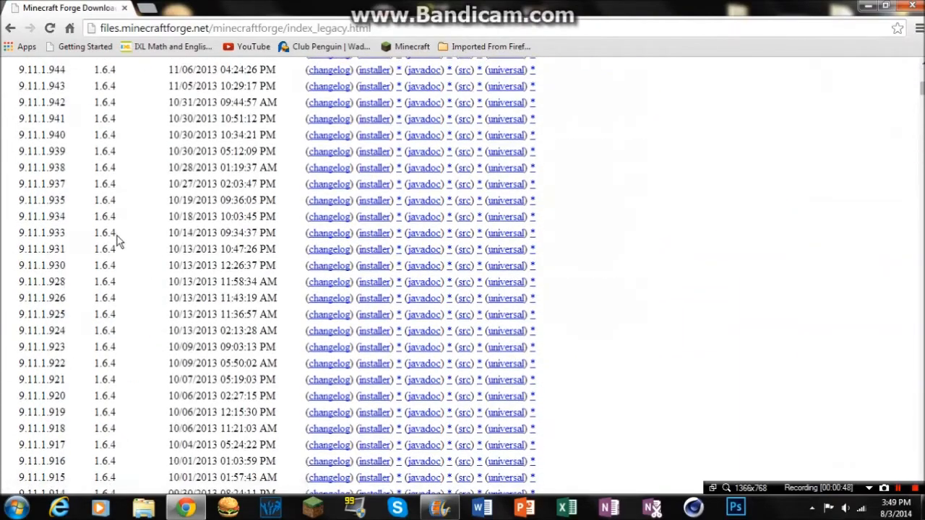
scroll("down", 3)
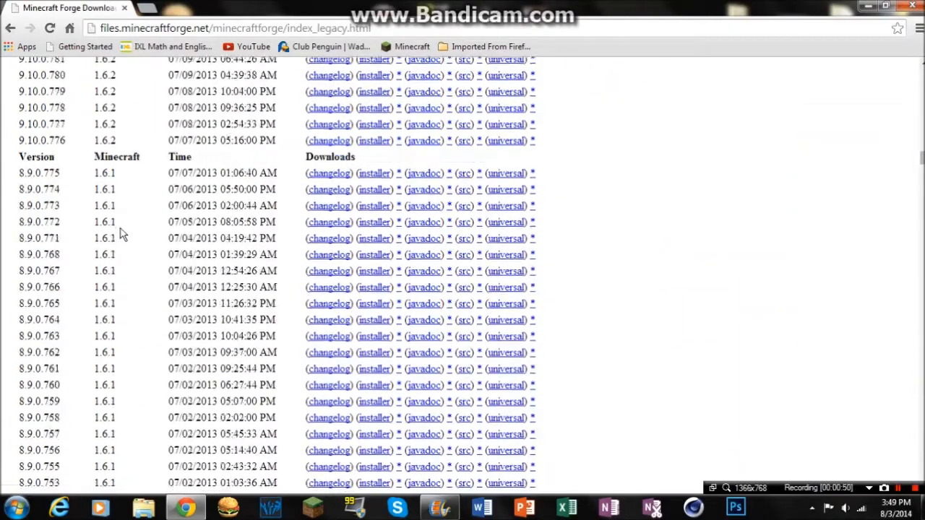
scroll("down", 3)
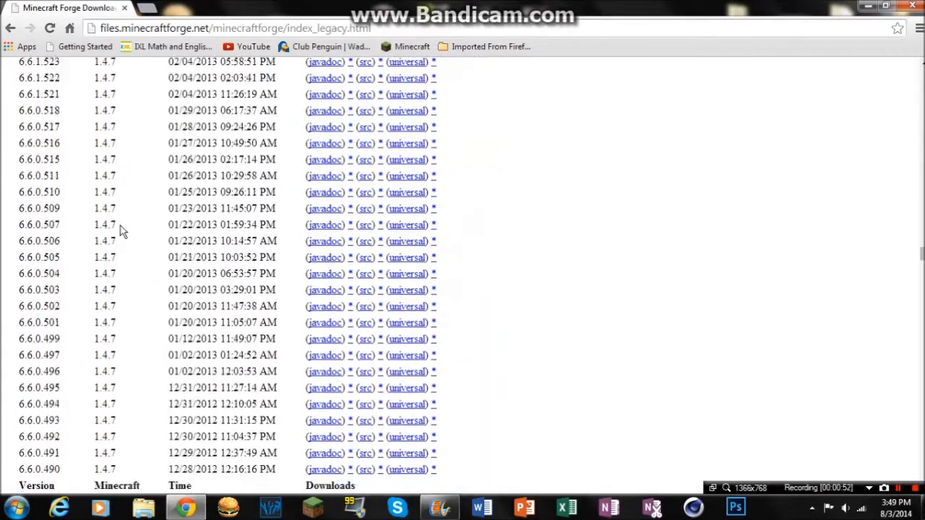
scroll("down", 3)
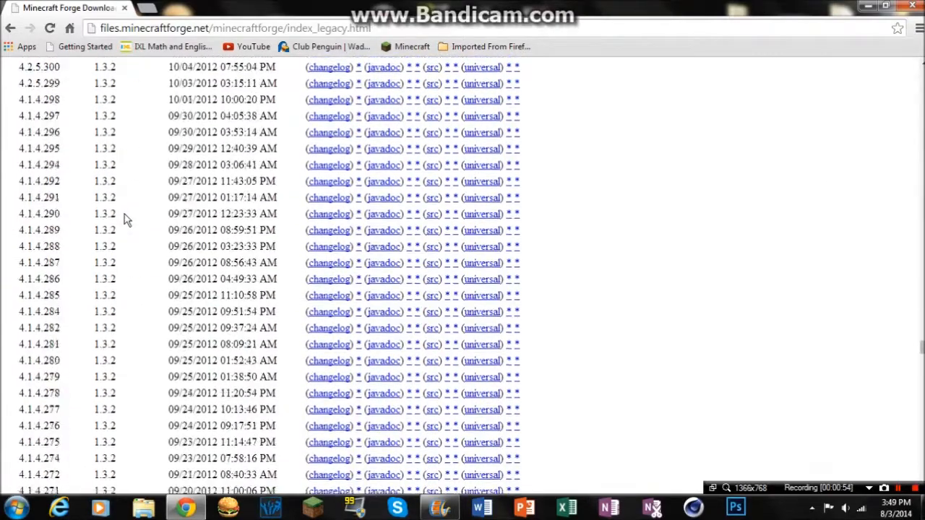
scroll("down", 3)
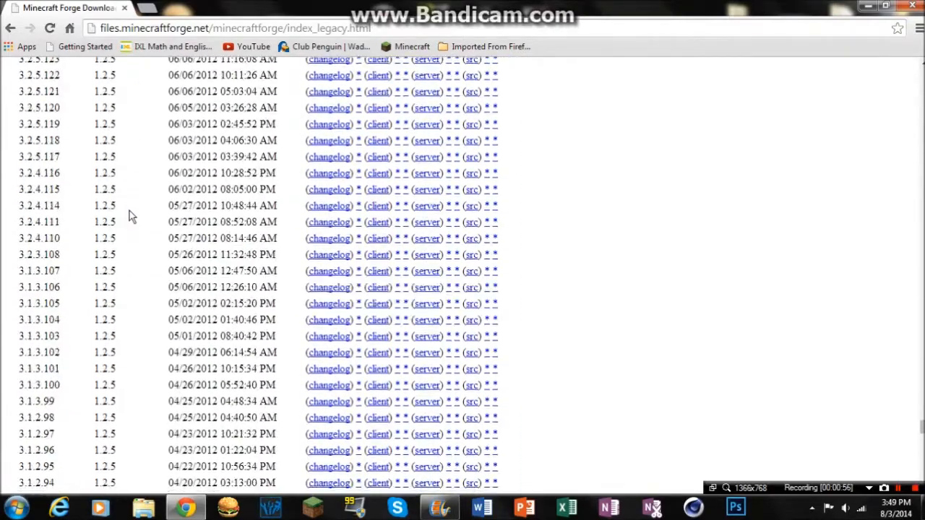
scroll("down", 3)
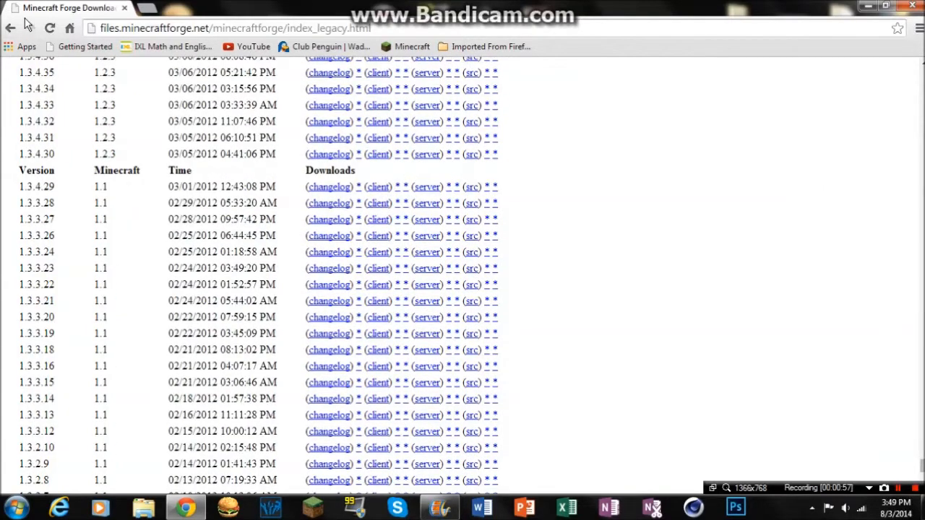
Start the 1.7.2-Recommended Forge installer download through the adf.ly redirect.
left_click(10, 27)
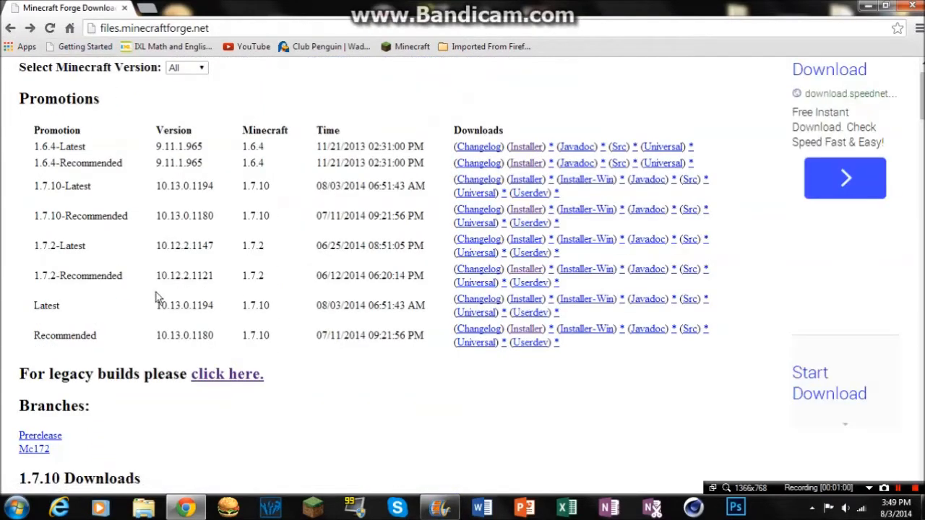
mouse_move(463, 290)
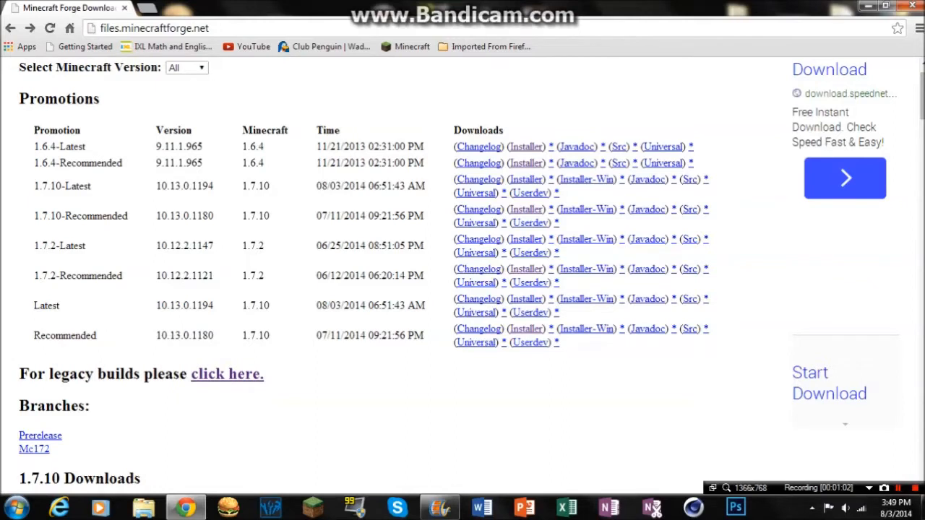
mouse_move(287, 280)
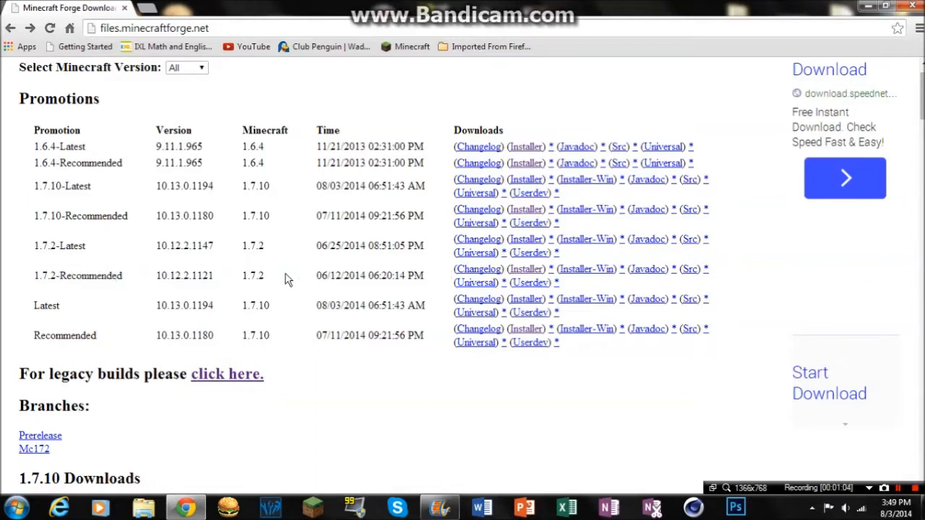
left_click(526, 269)
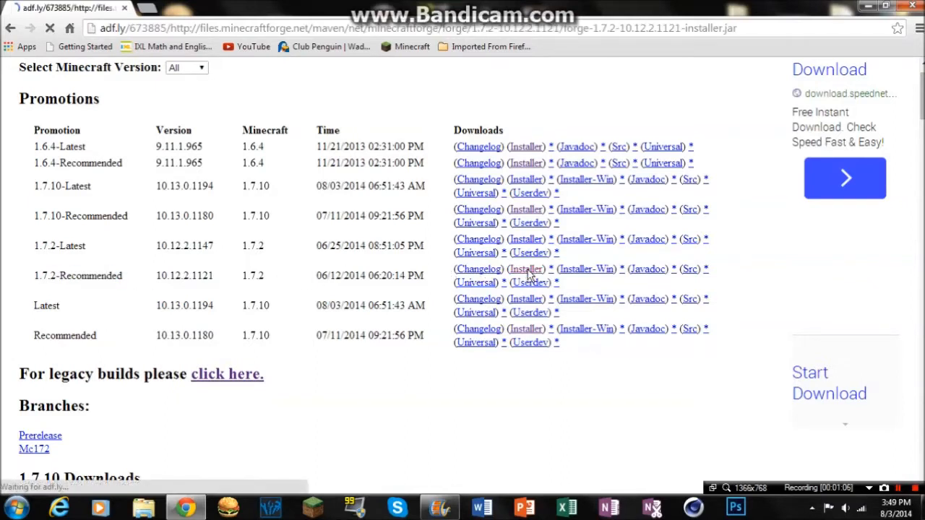
left_click(526, 268)
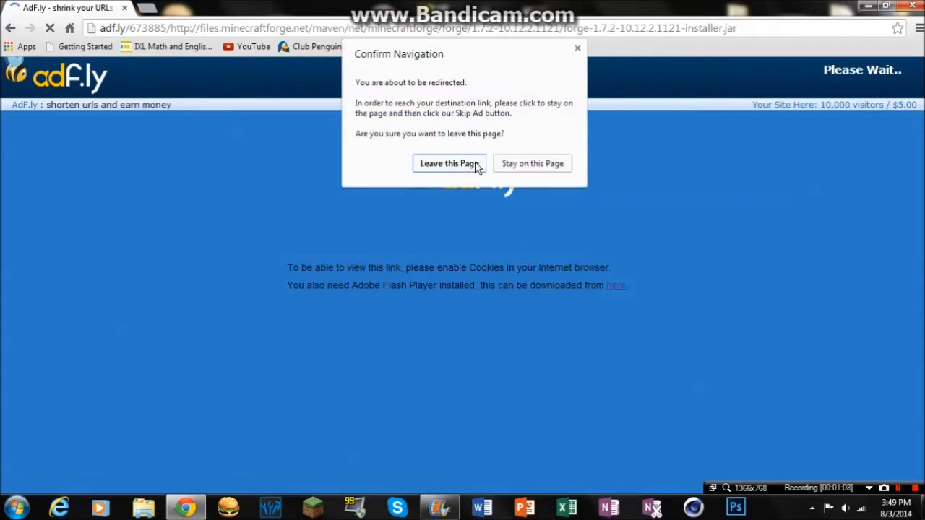
left_click(448, 163)
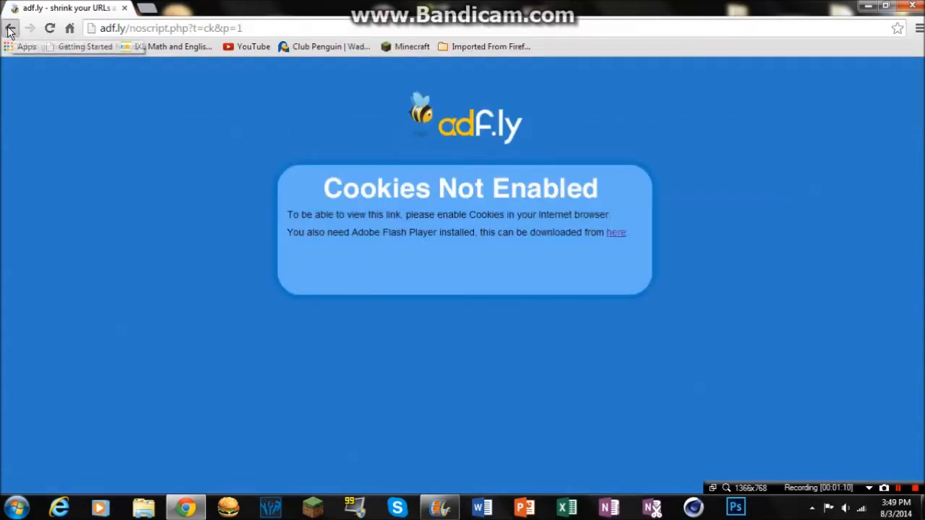
Retry the Forge 1.7.2-10.12.2.1121 installer download until the jar appears in downloads.
left_click(10, 28)
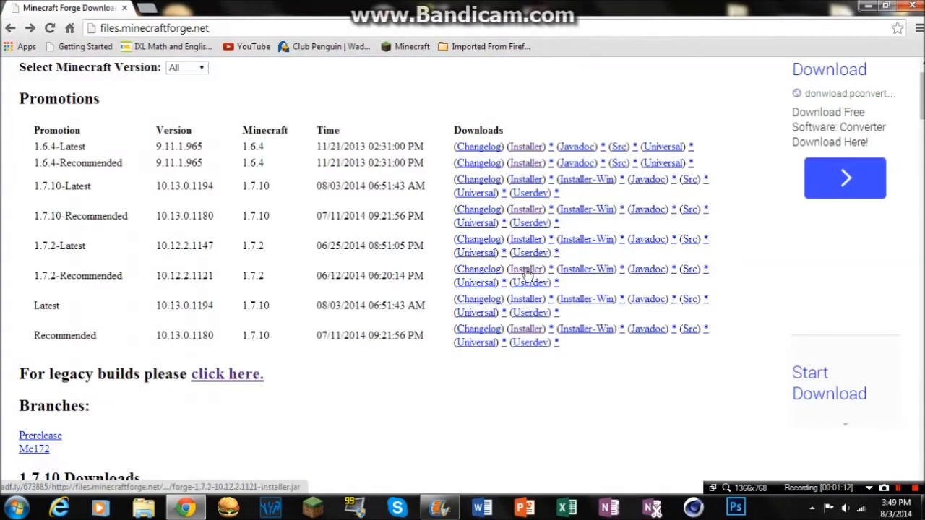
left_click(526, 269)
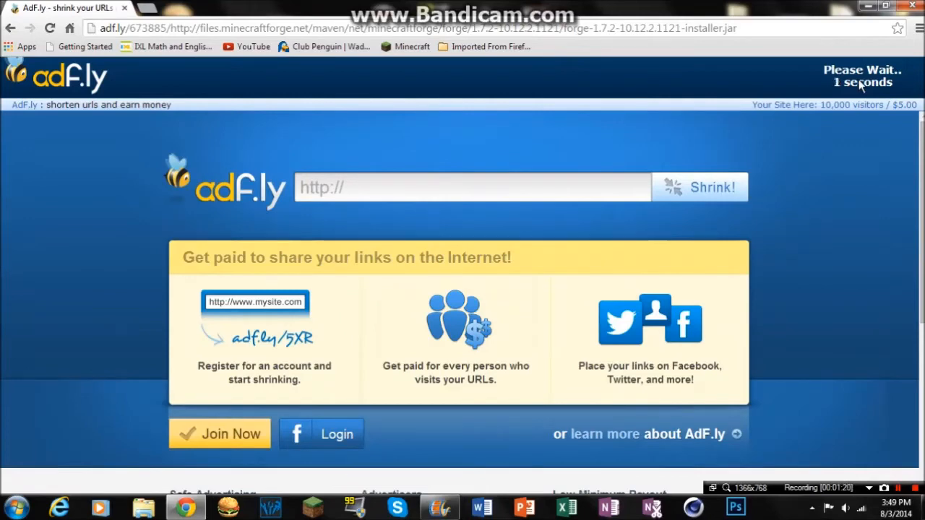
mouse_move(202, 5)
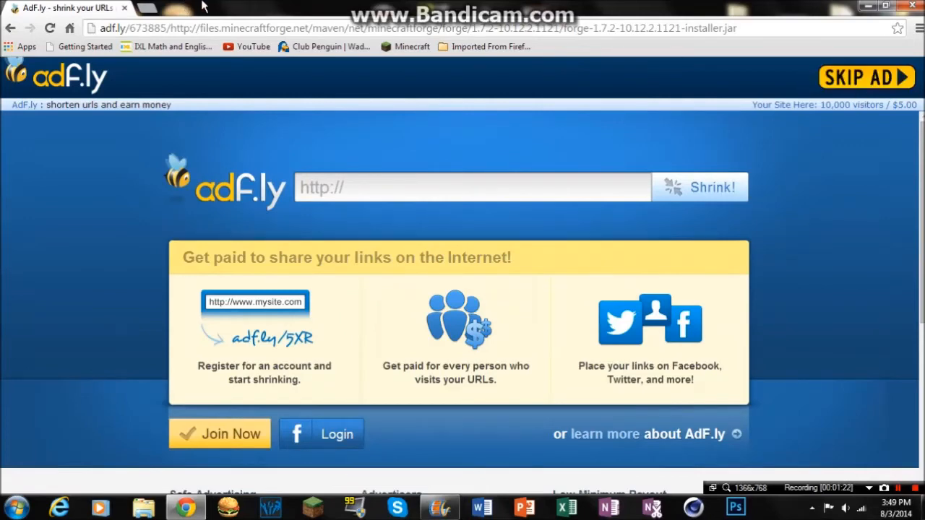
mouse_move(795, 79)
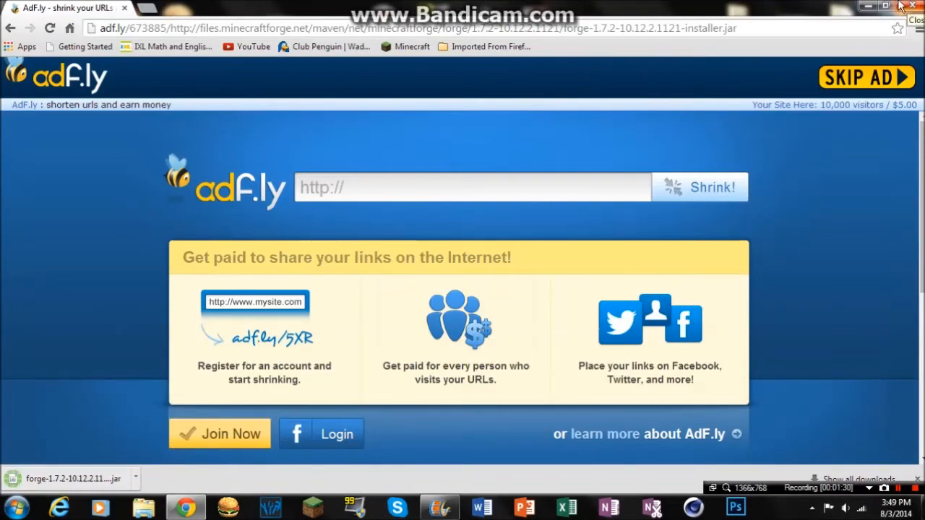
left_click(885, 6)
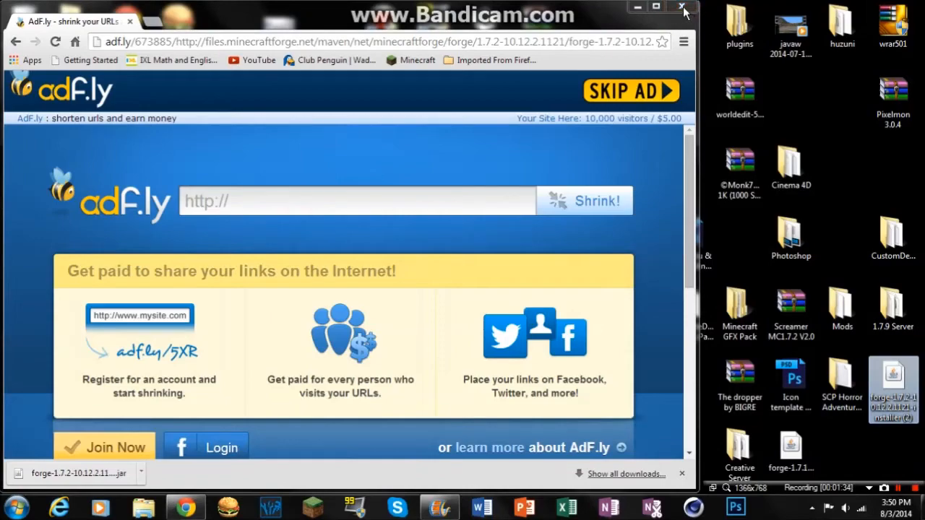
Run the Forge installer jar from the desktop and install the 10.12.2.1121 client profile.
left_click(682, 6)
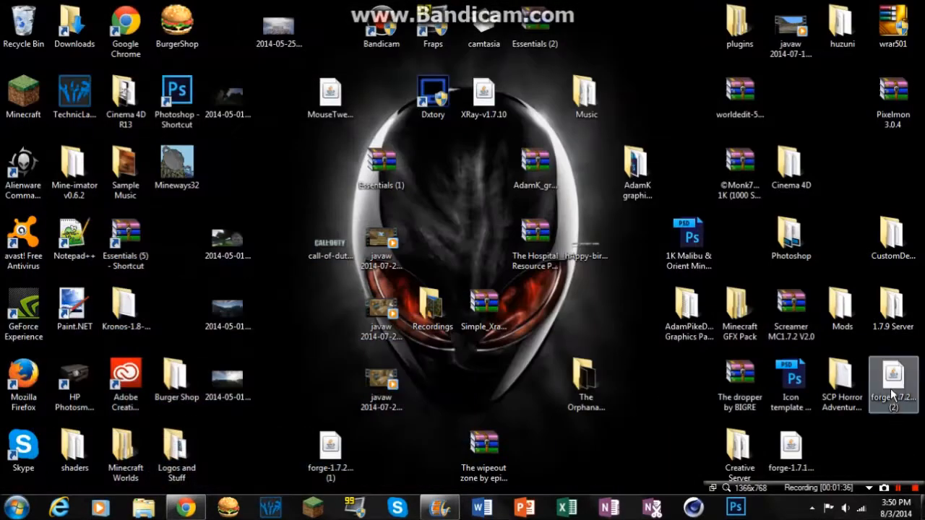
double_click(894, 376)
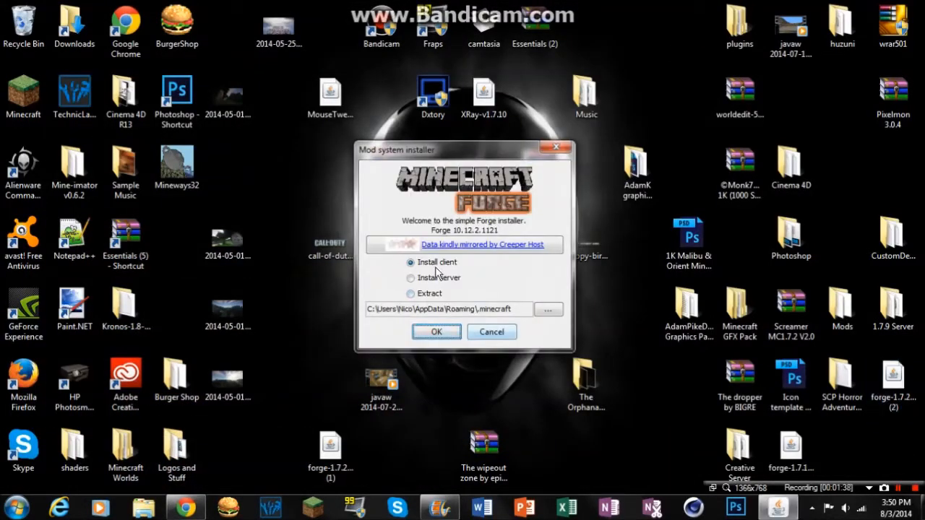
left_click(436, 331)
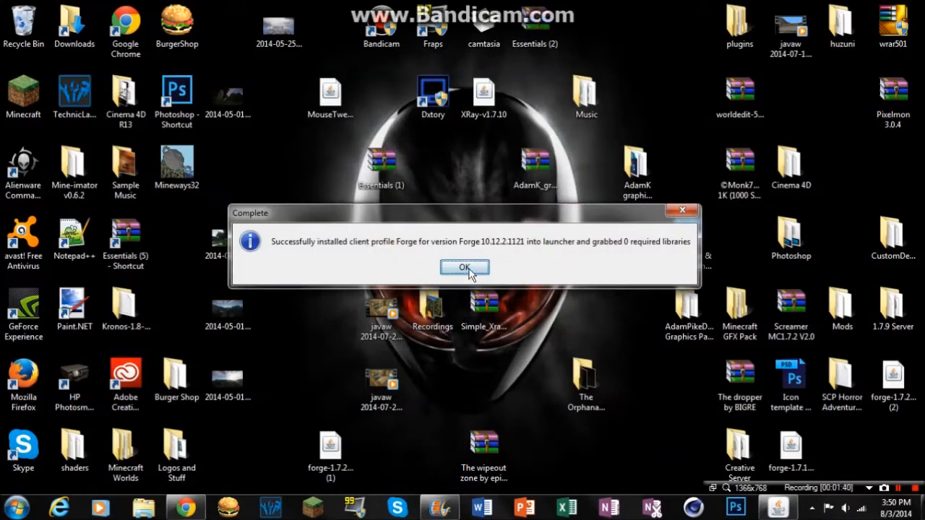
mouse_move(348, 246)
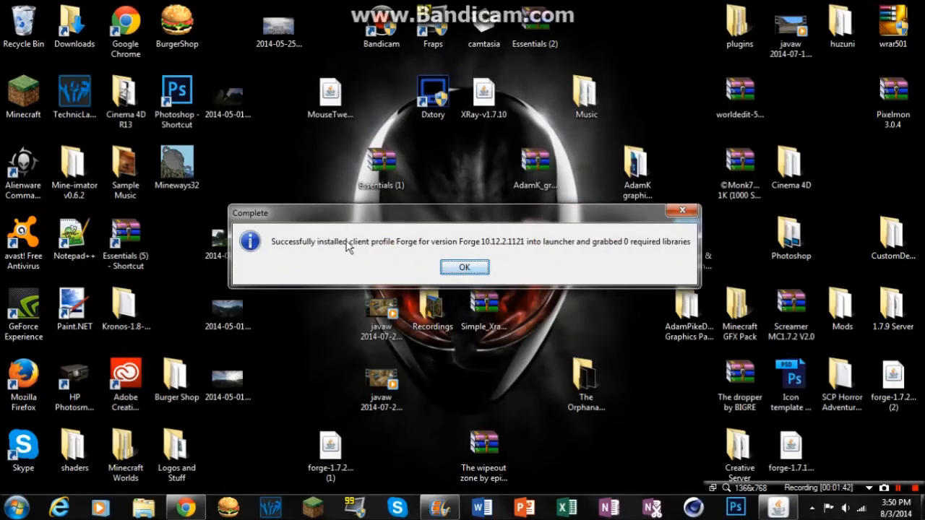
mouse_move(633, 243)
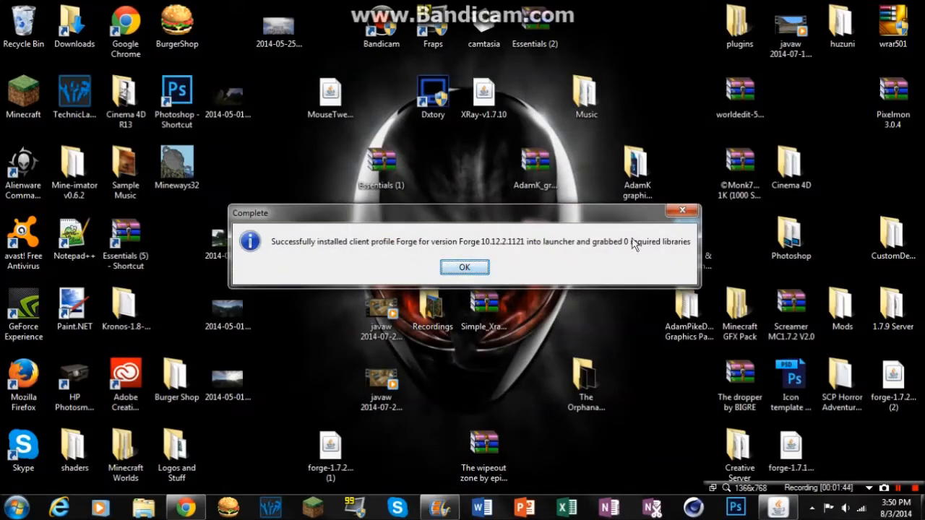
left_click(464, 266)
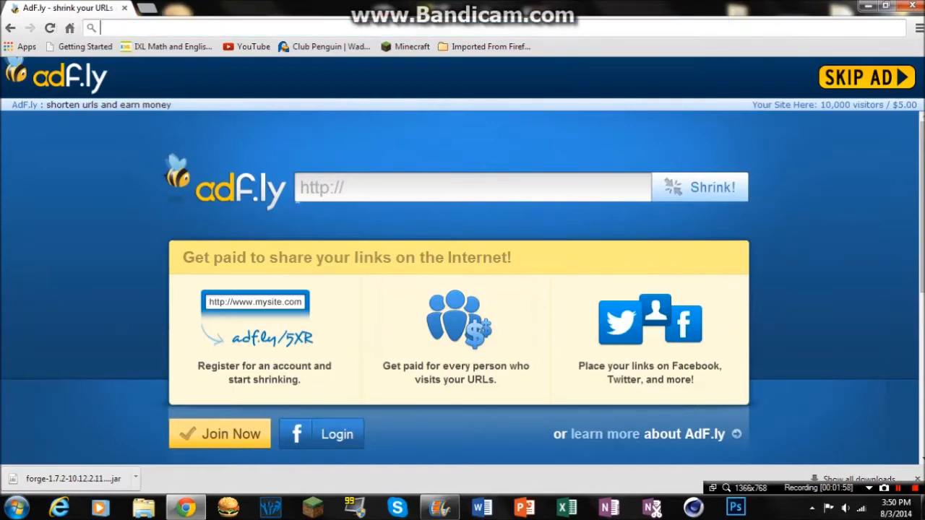
Edit the launcher profile to use release 1.7.2-Forge10.12.2.1121 and save it.
left_click(312, 507)
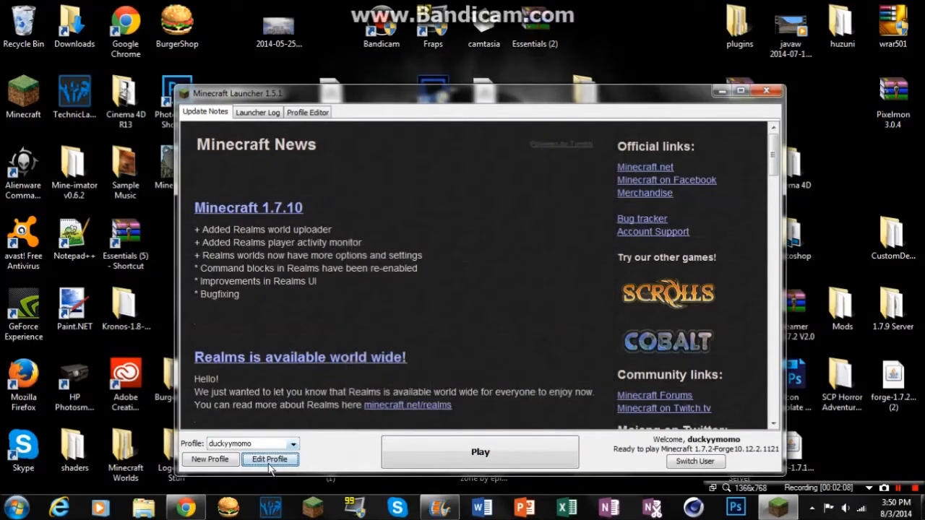
left_click(269, 460)
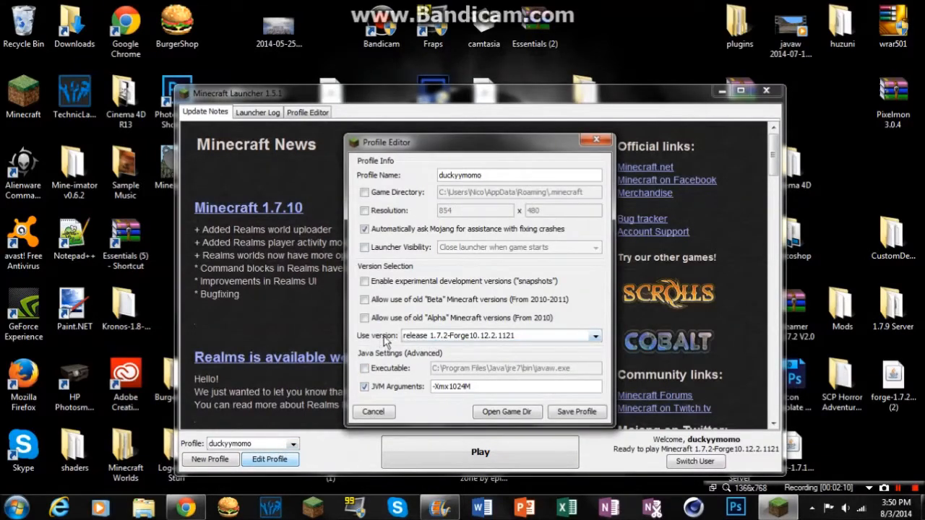
left_click(595, 335)
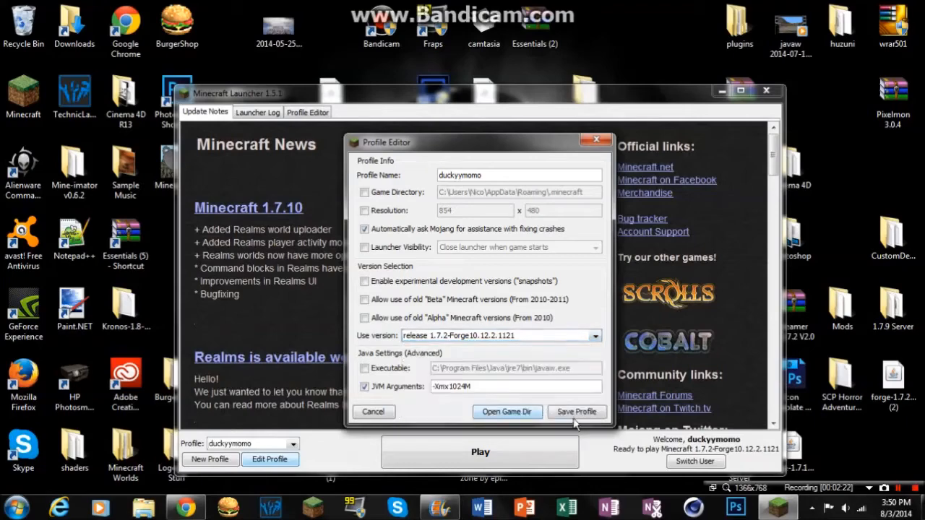
left_click(577, 411)
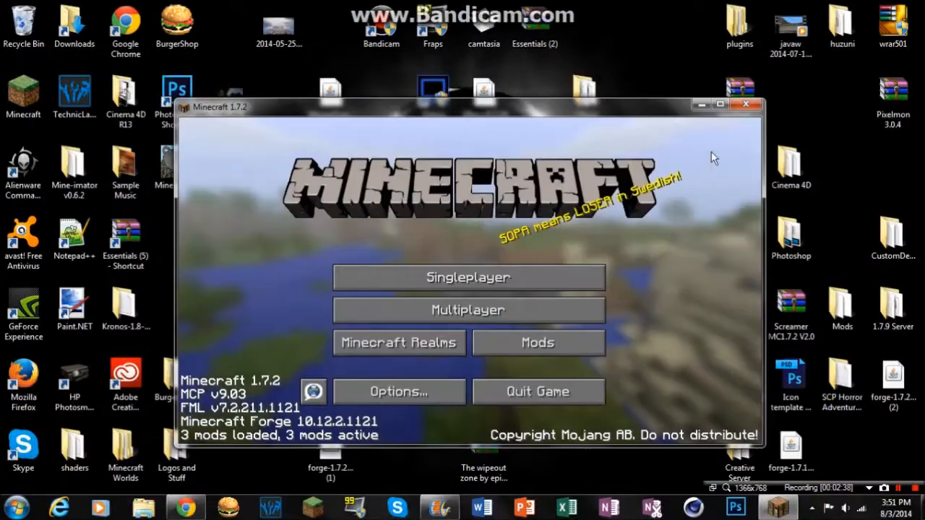
left_click(399, 390)
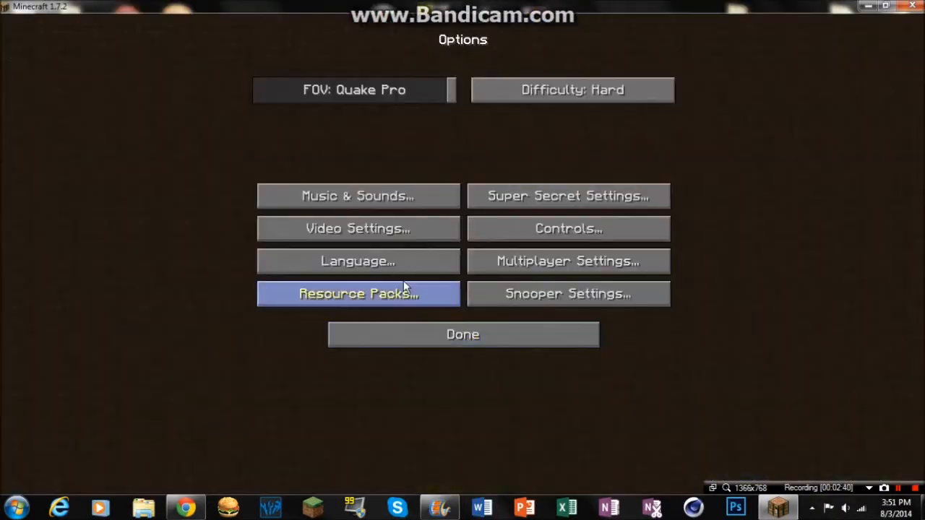
left_click(357, 228)
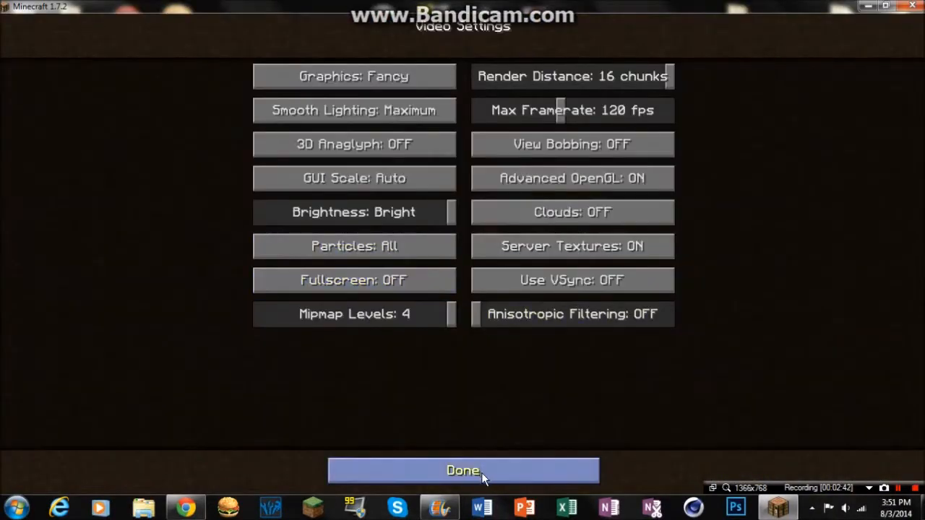
left_click(463, 471)
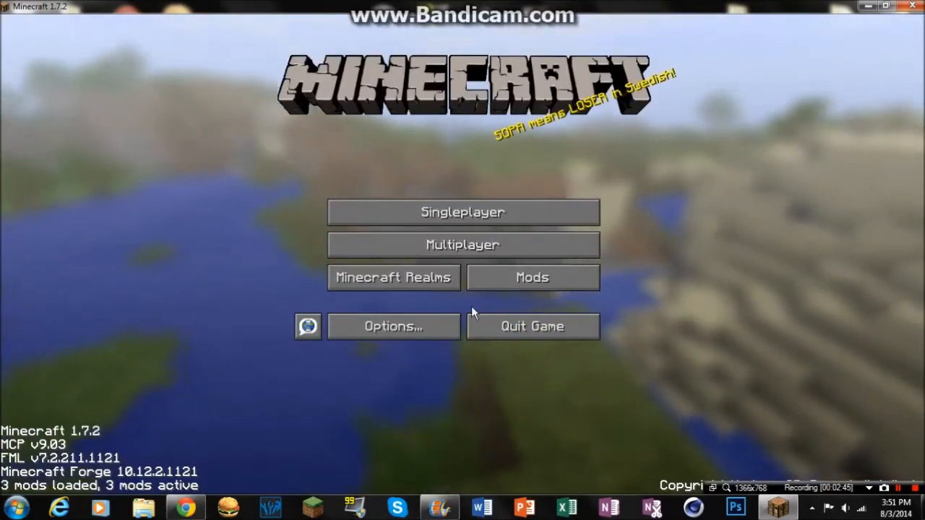
left_click(532, 278)
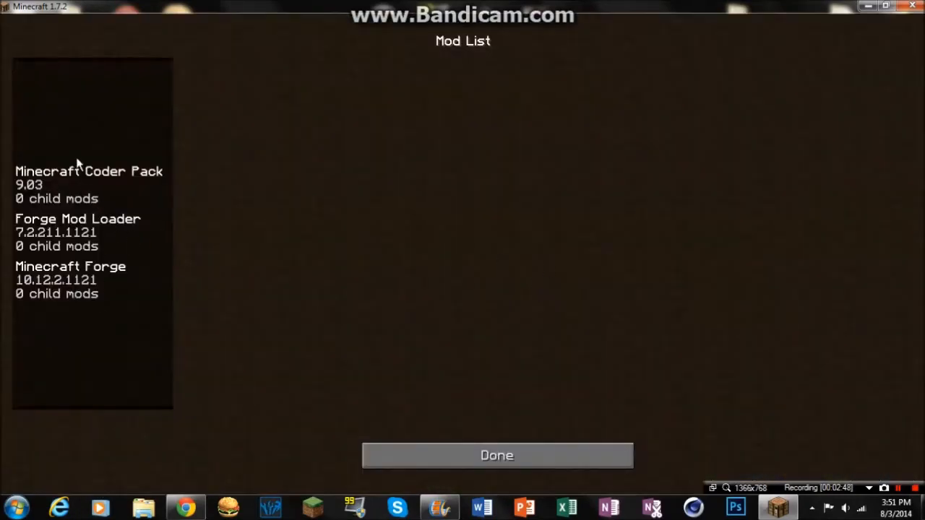
mouse_move(408, 448)
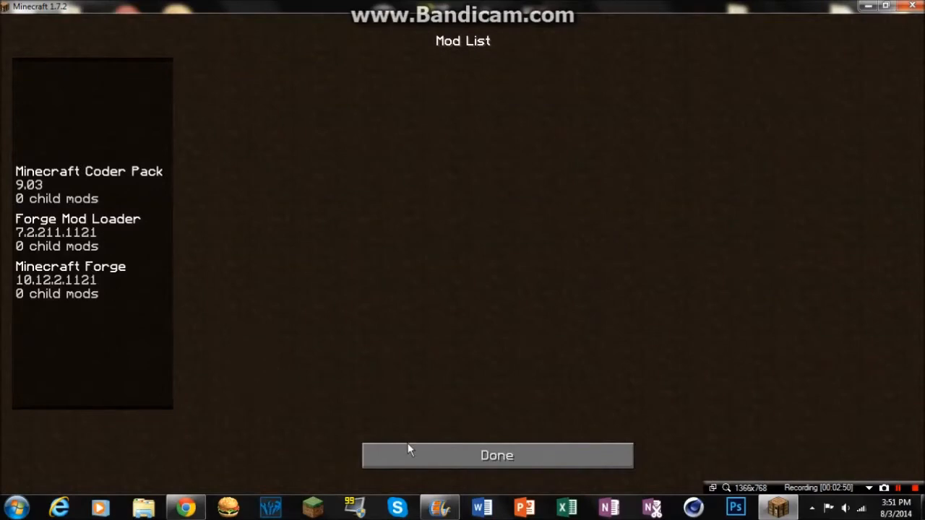
left_click(497, 456)
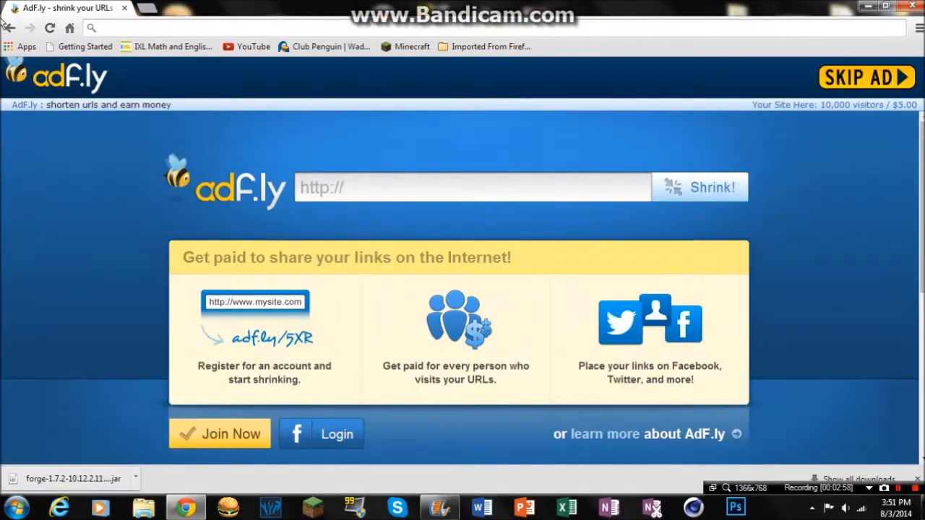
Search for TooManyItems, open its Minecraft Forum thread and scroll to the Downloads section.
type("tooanyitems-in-game-invedit-july-15-forge-1-7-10")
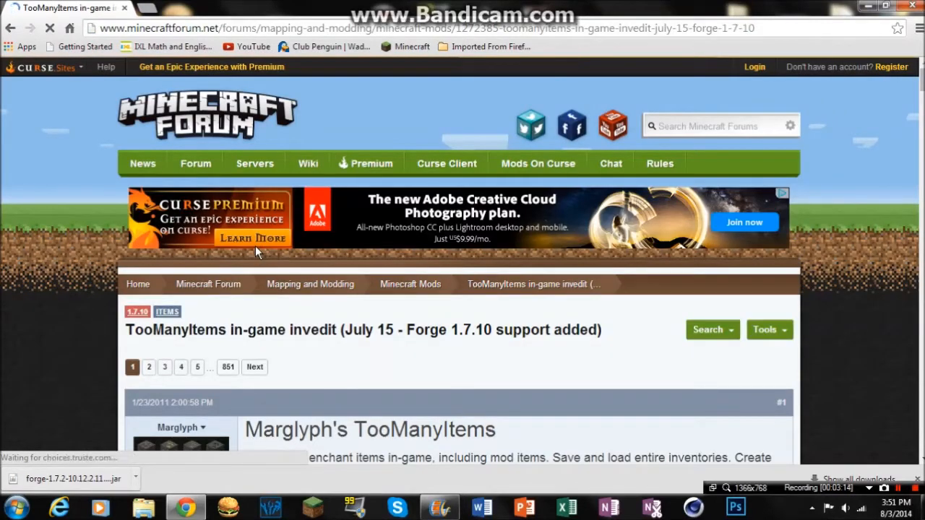
mouse_move(376, 387)
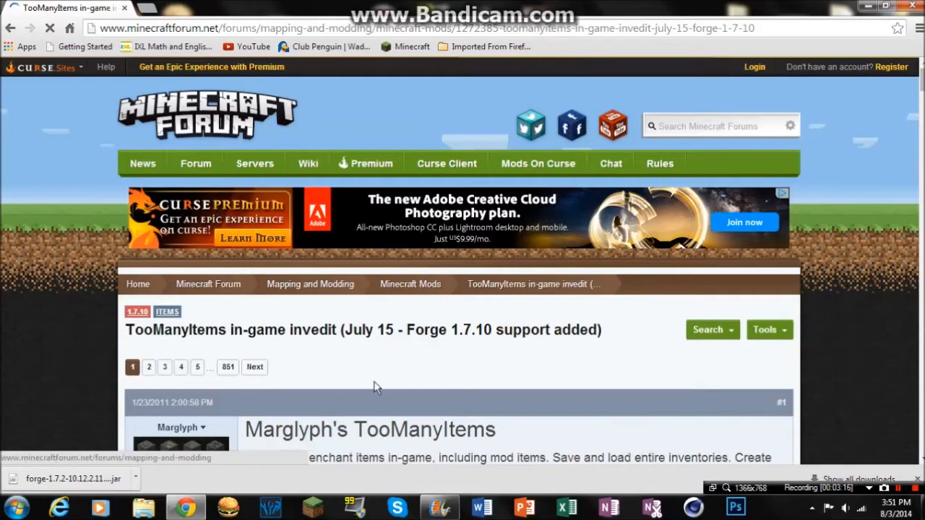
scroll("down", 3)
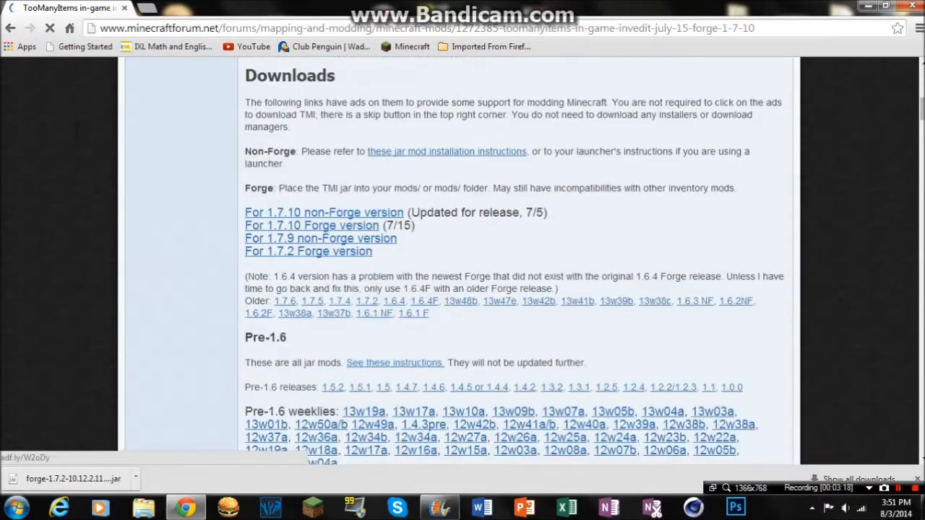
scroll("up", 3)
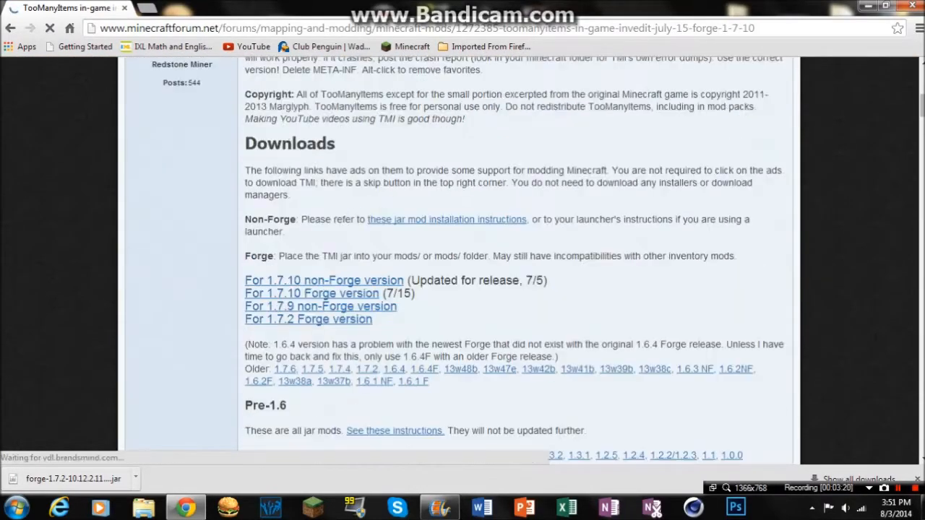
scroll("down", 3)
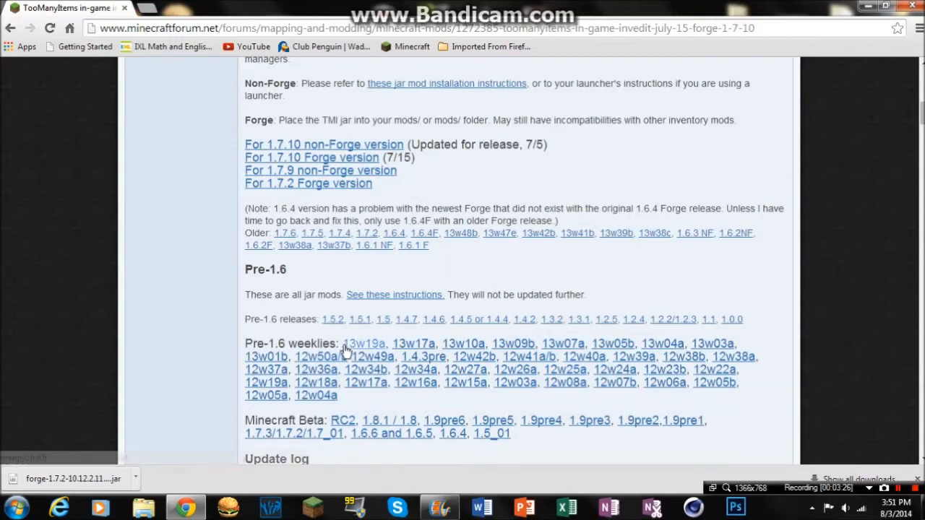
mouse_move(450, 335)
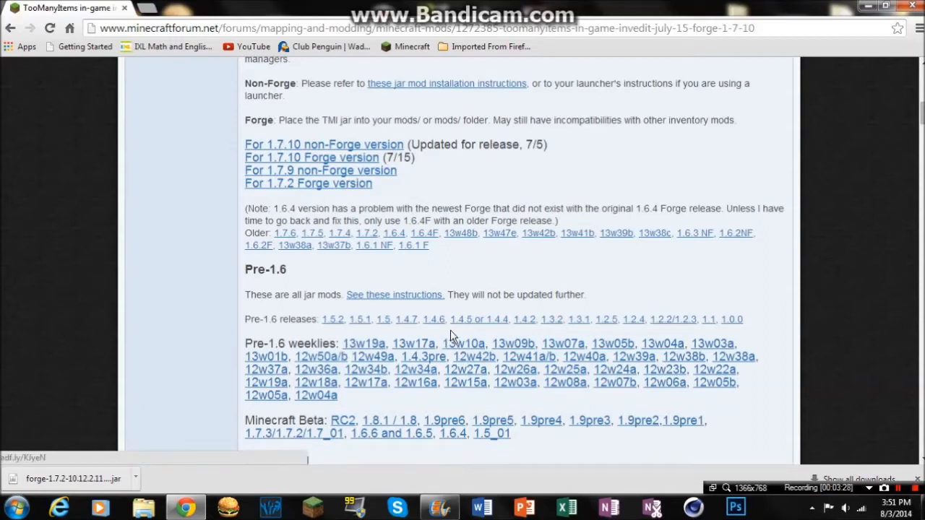
mouse_move(711, 321)
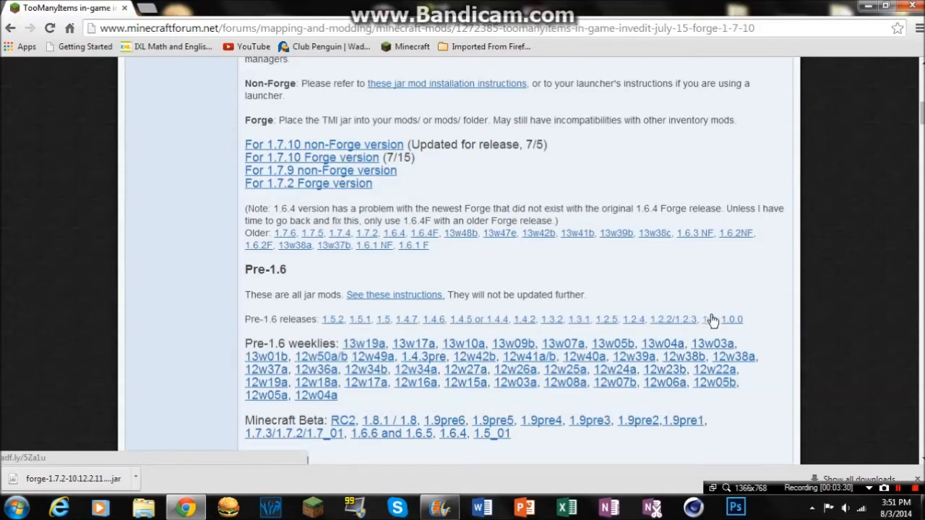
scroll("up", 3)
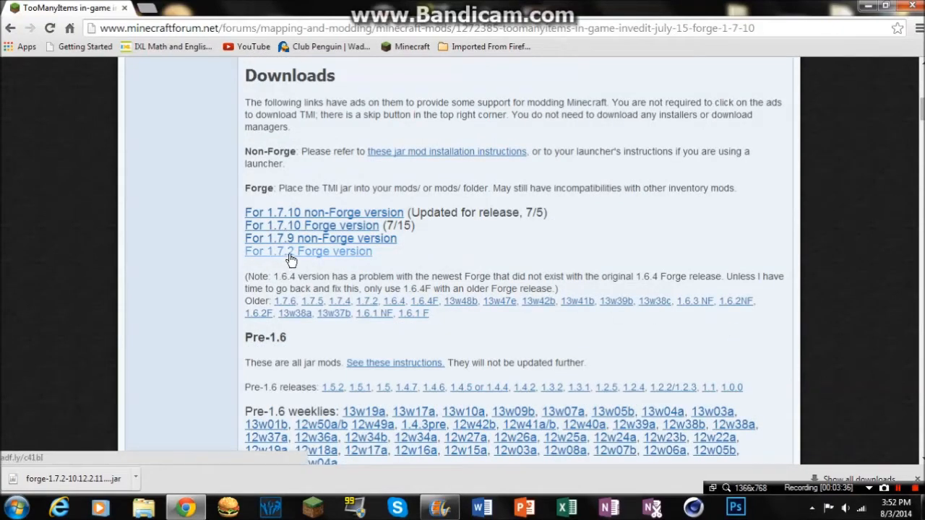
Download the TooManyItems jar for the 1.7.2 Forge version via the adf.ly link.
left_click(308, 252)
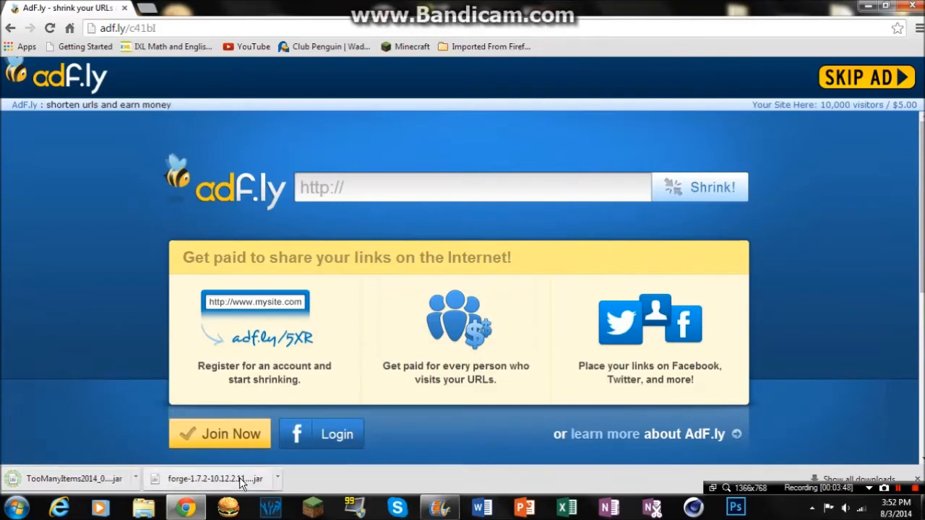
left_click(886, 9)
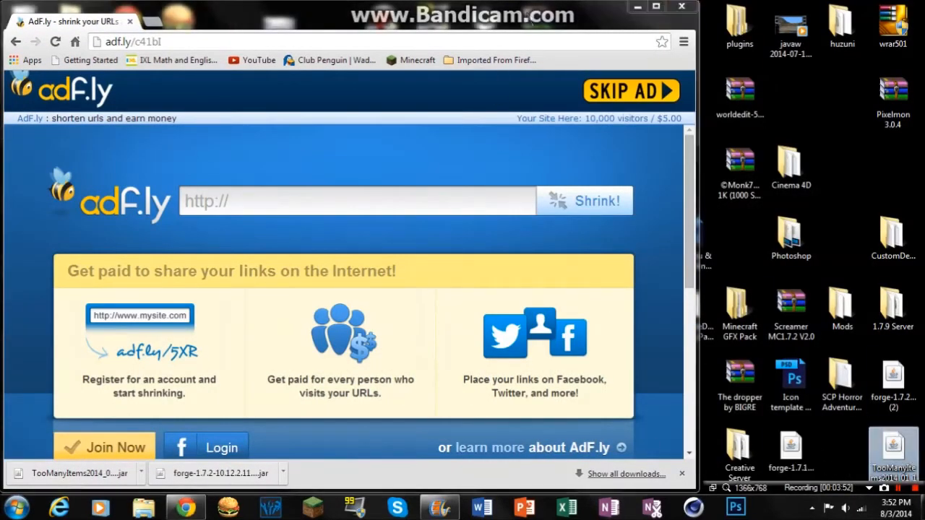
Show the desktop and open the Run dialog from the Start menu search.
left_click(12, 508)
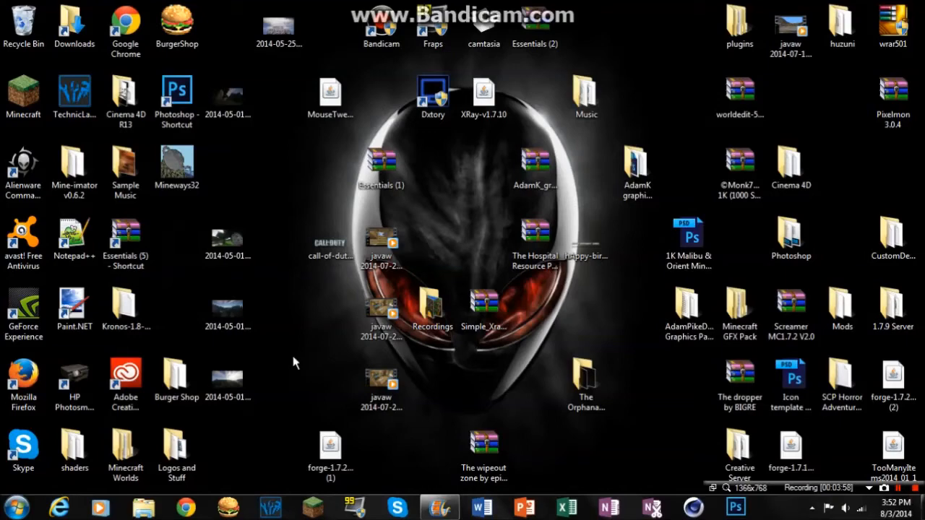
mouse_move(32, 482)
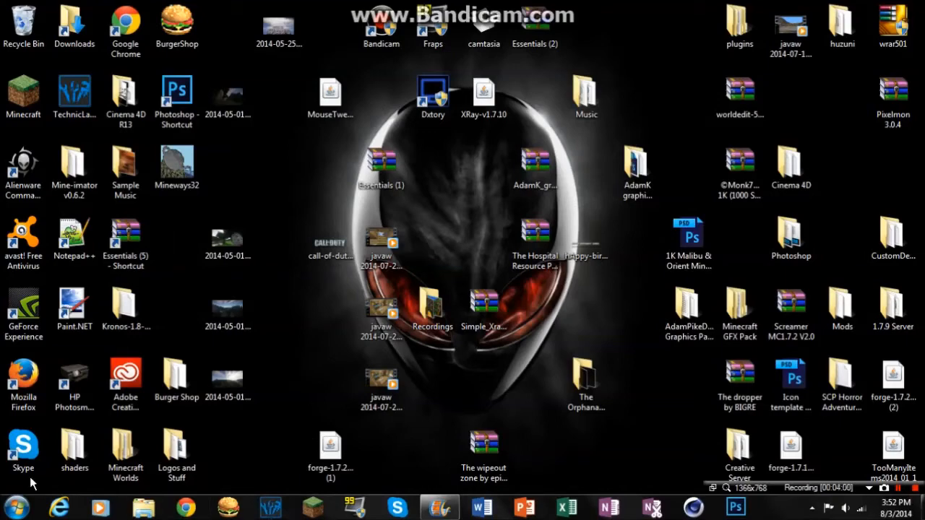
mouse_move(431, 358)
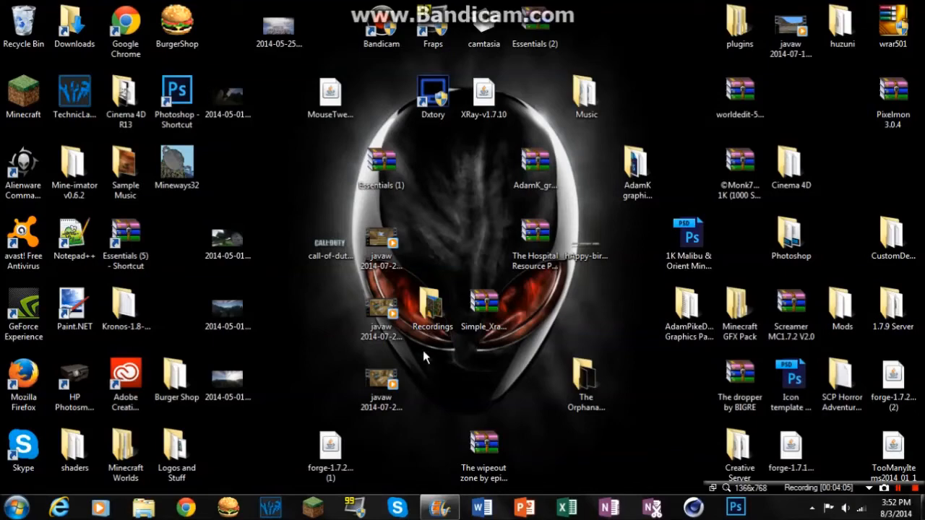
left_click(124, 451)
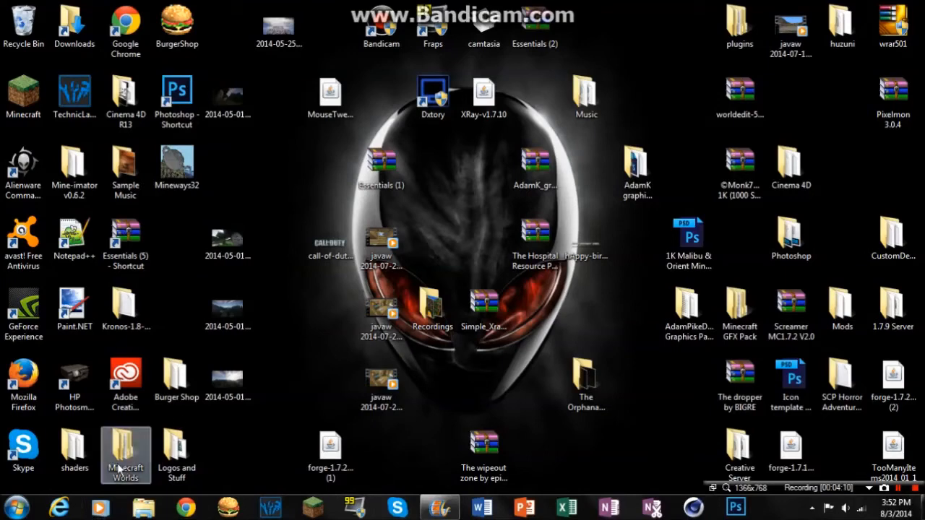
left_click(15, 506)
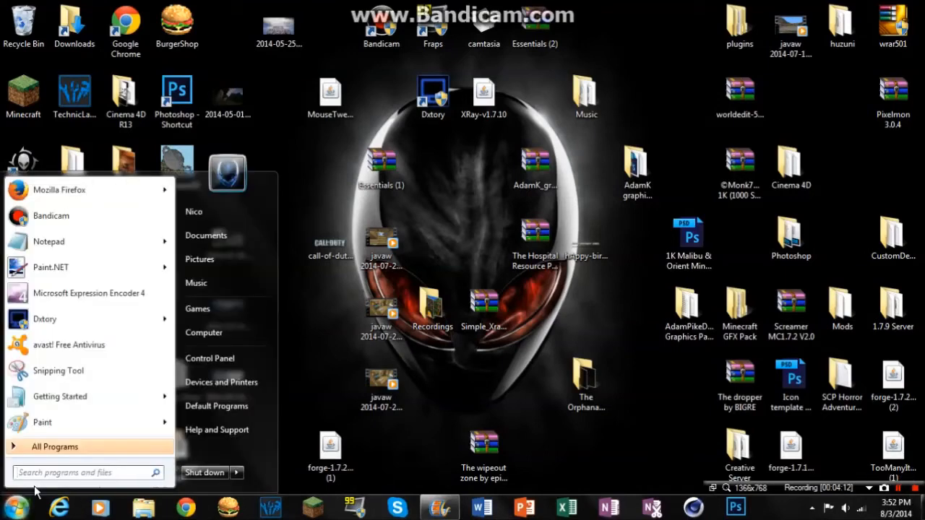
type("run")
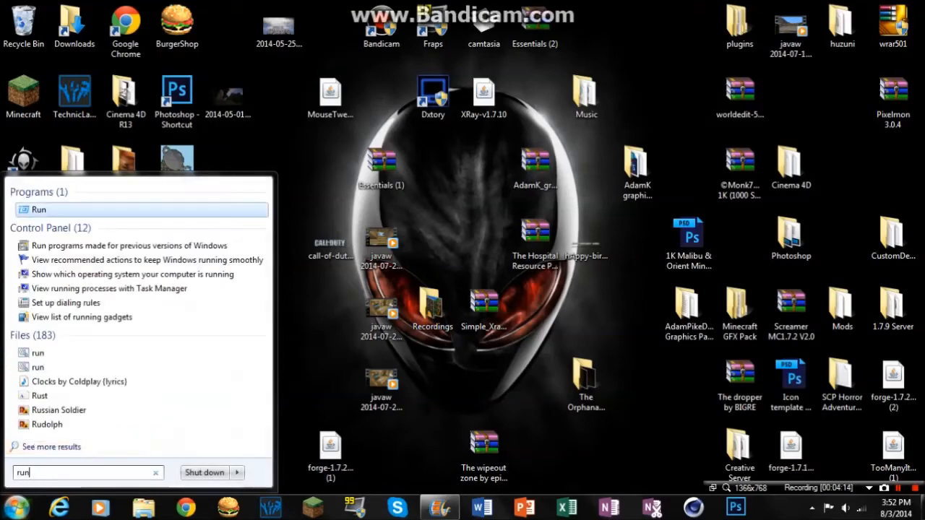
left_click(37, 208)
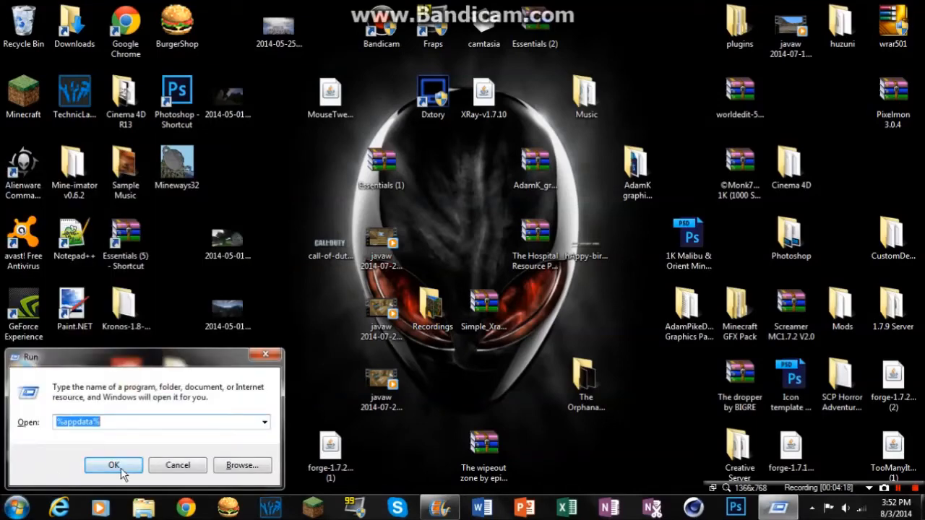
left_click(112, 466)
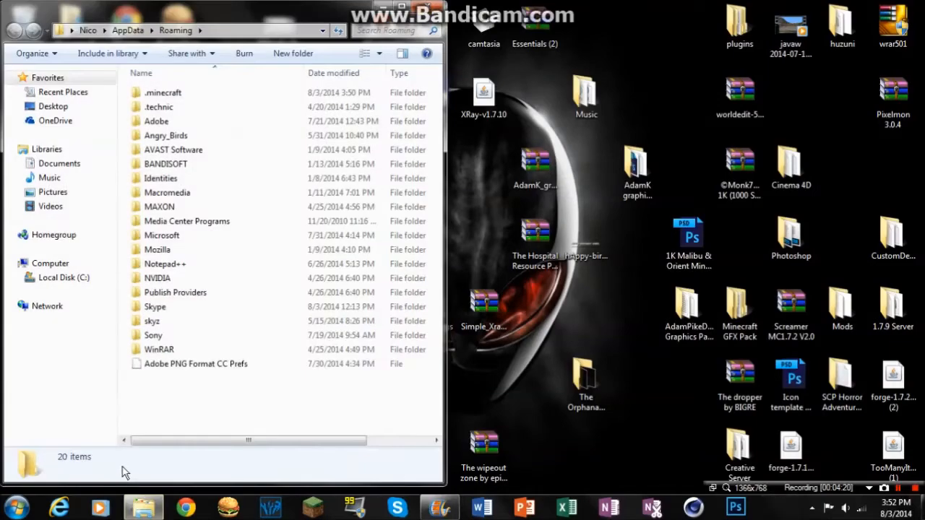
Run %appdata% to open the Roaming folder containing .minecraft.
left_click(13, 508)
type("%")
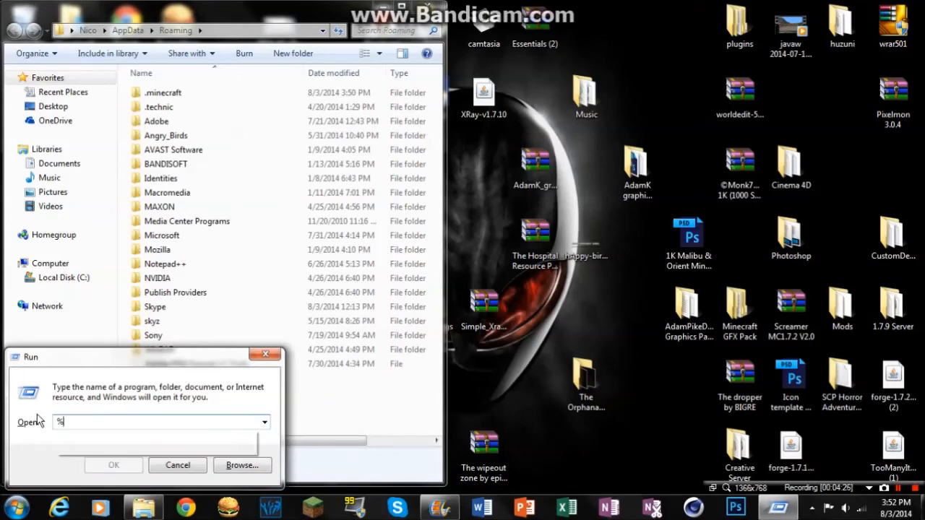
type("appdata%")
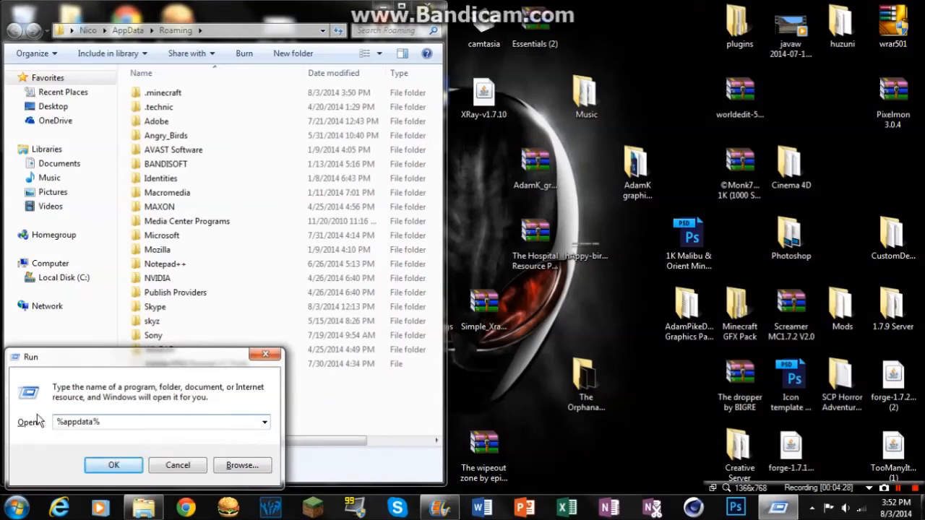
left_click(112, 466)
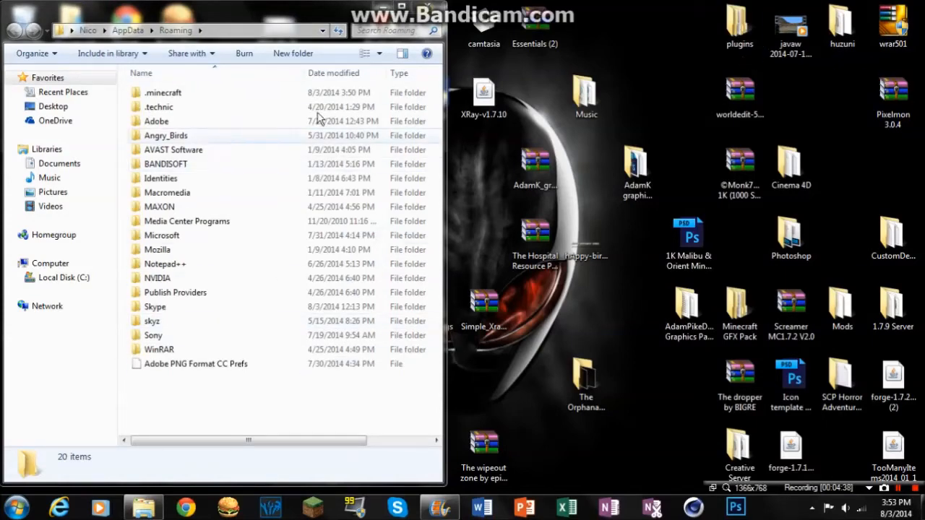
Open the .minecraft folder and start the Minecraft Launcher.
double_click(162, 92)
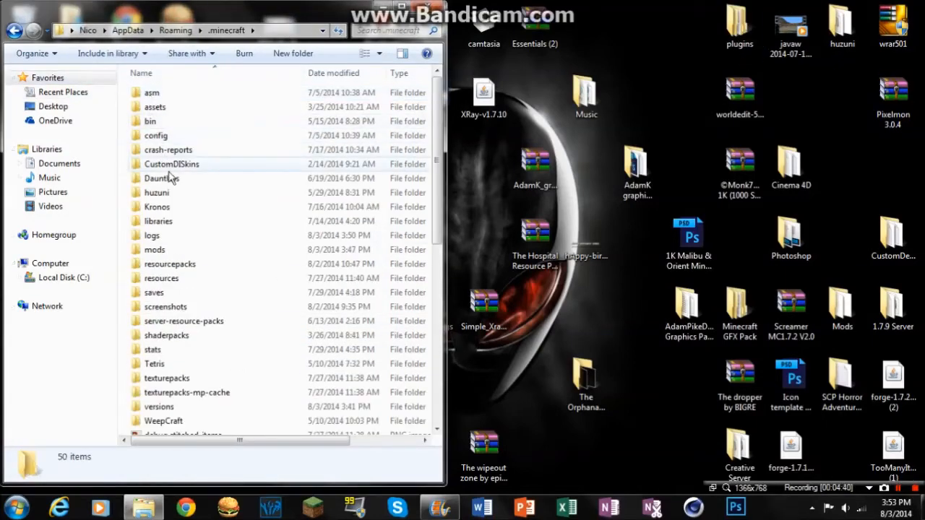
double_click(154, 249)
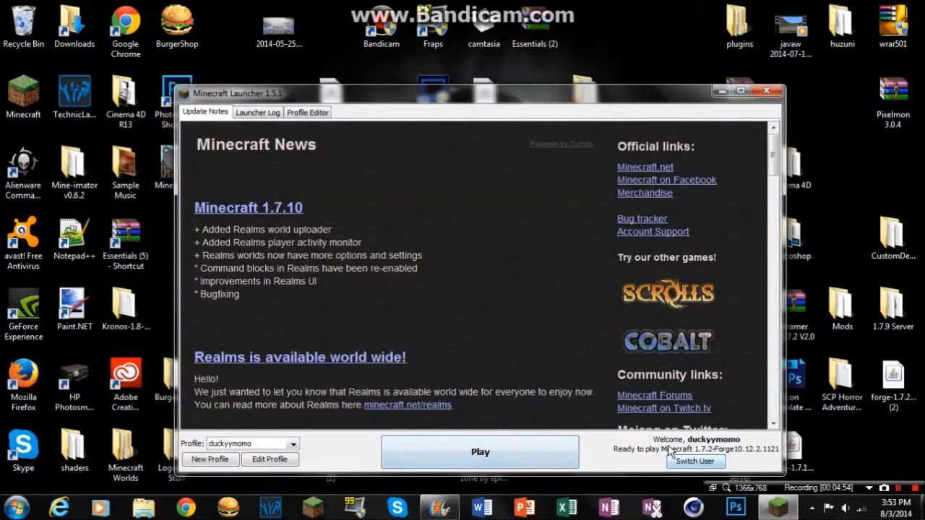
Play Minecraft 1.7.2 with the Forge profile from the launcher.
left_click(480, 451)
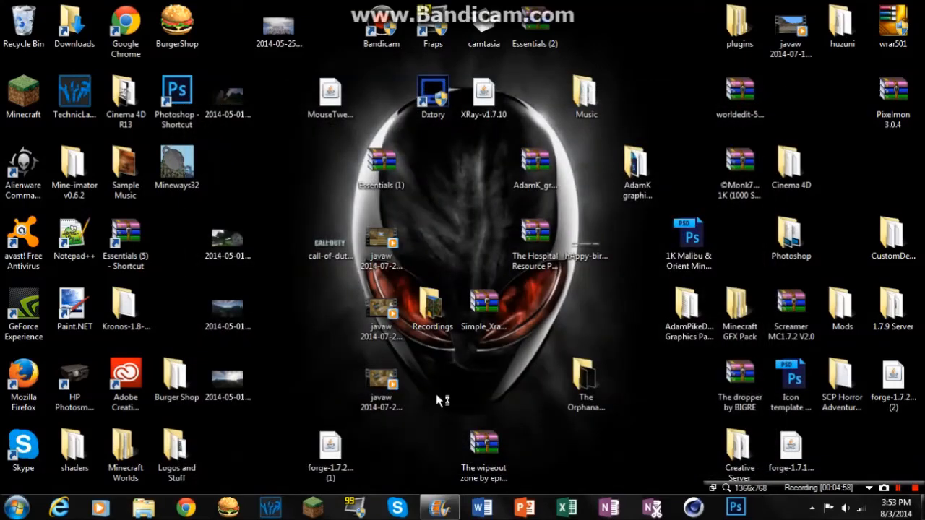
mouse_move(428, 370)
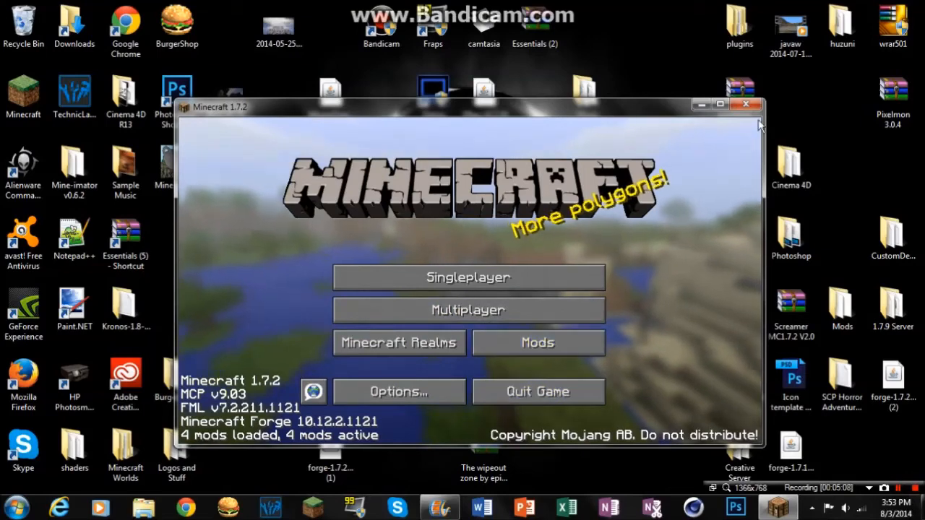
Check the Mods list shows TooManyItems 1.7.2 loaded with Forge, then leave it.
left_click(538, 341)
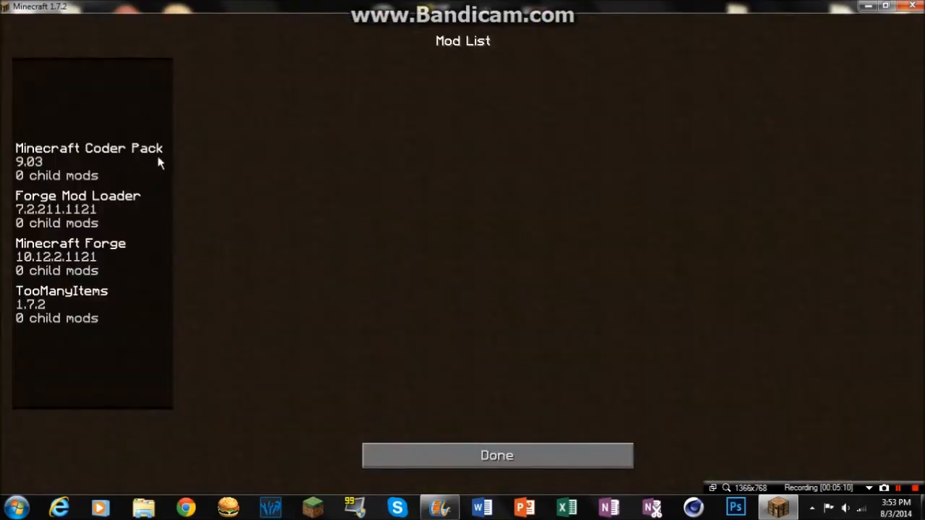
mouse_move(422, 454)
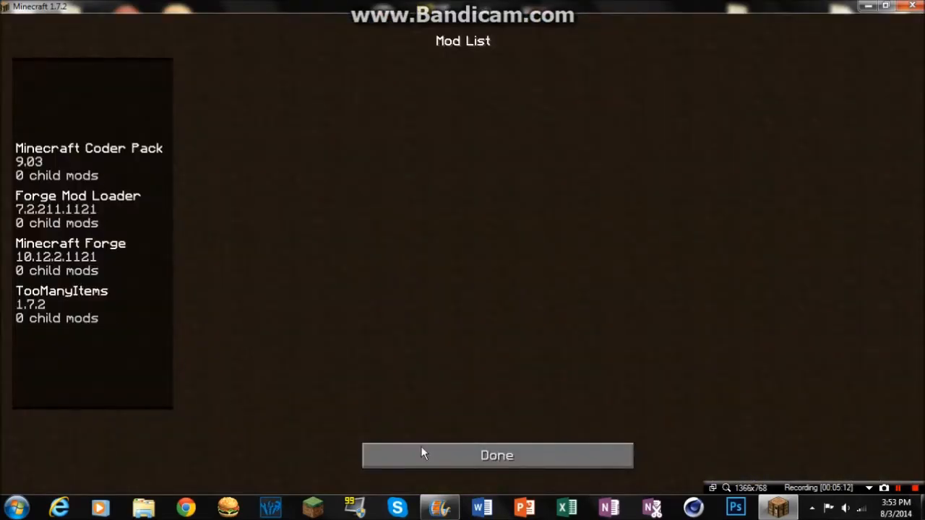
left_click(497, 455)
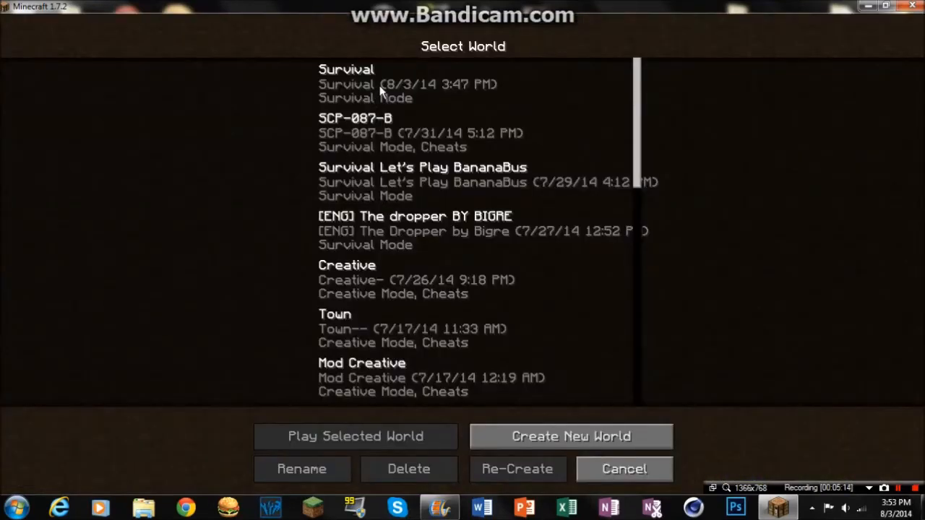
Scroll through the Singleplayer saved worlds list.
scroll("down", 3)
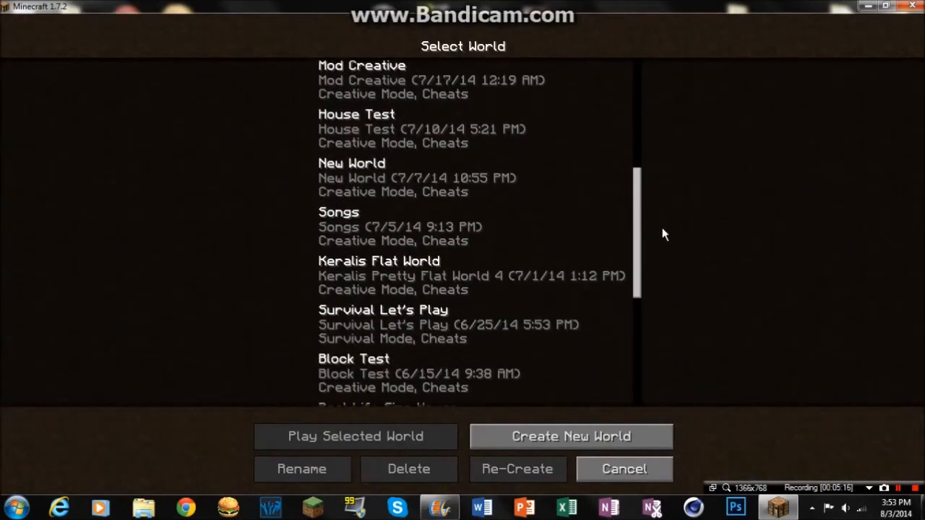
scroll("down", 3)
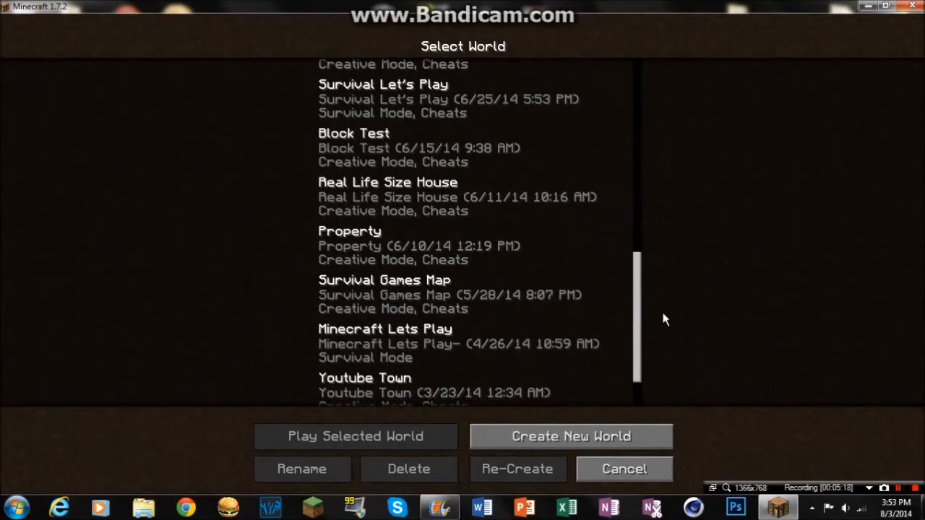
scroll("down", 3)
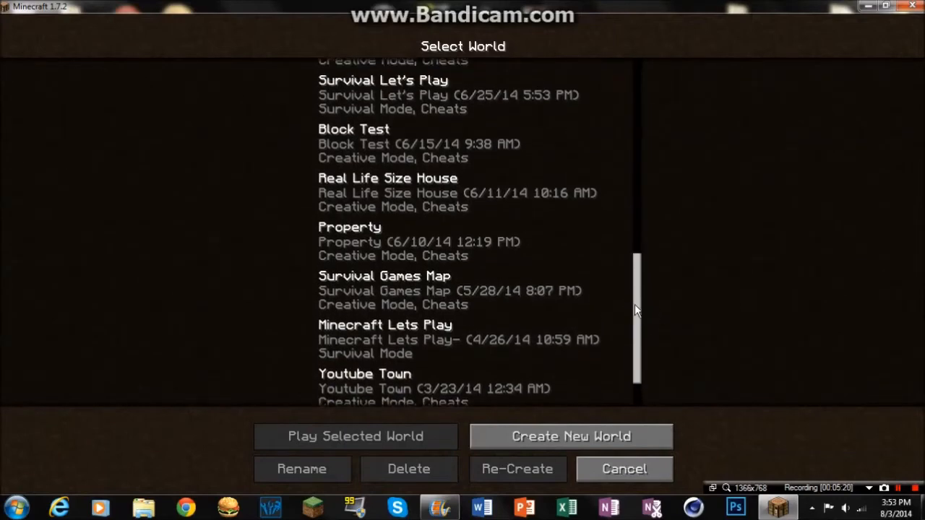
scroll("up", 3)
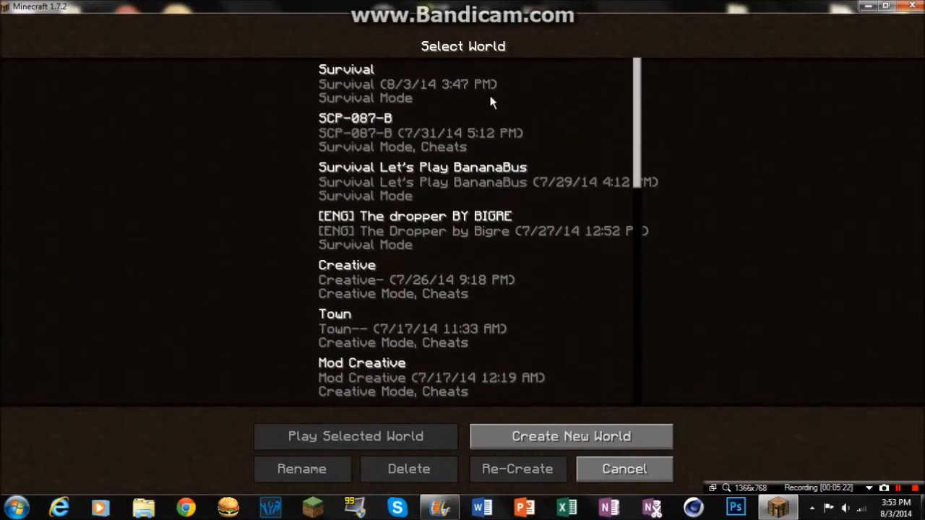
Play the Survival world and check the inventory shows the TooManyItems 1.7.2 panel, then close it.
left_click(355, 437)
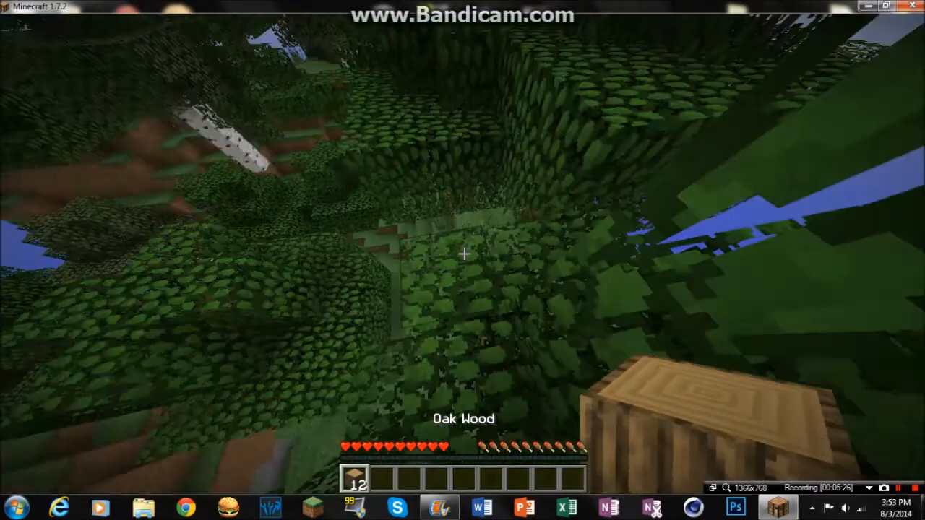
key("e")
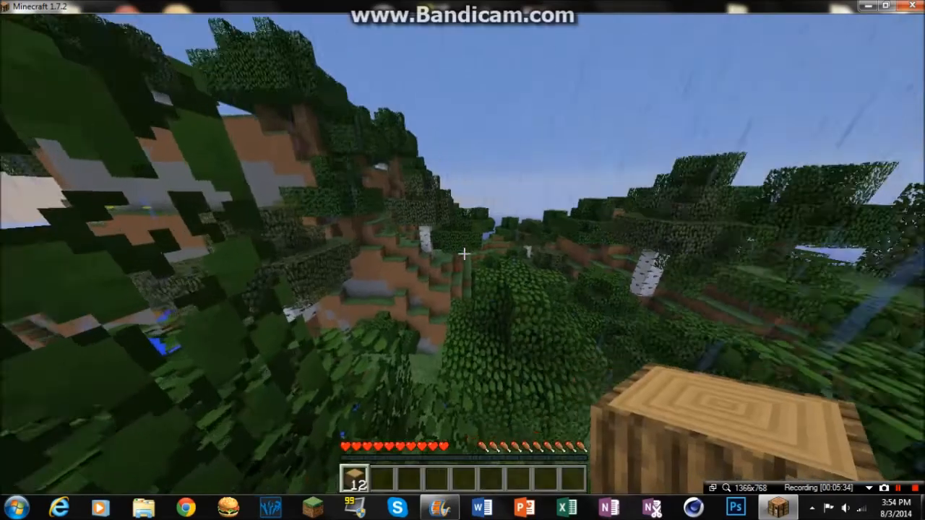
key("e")
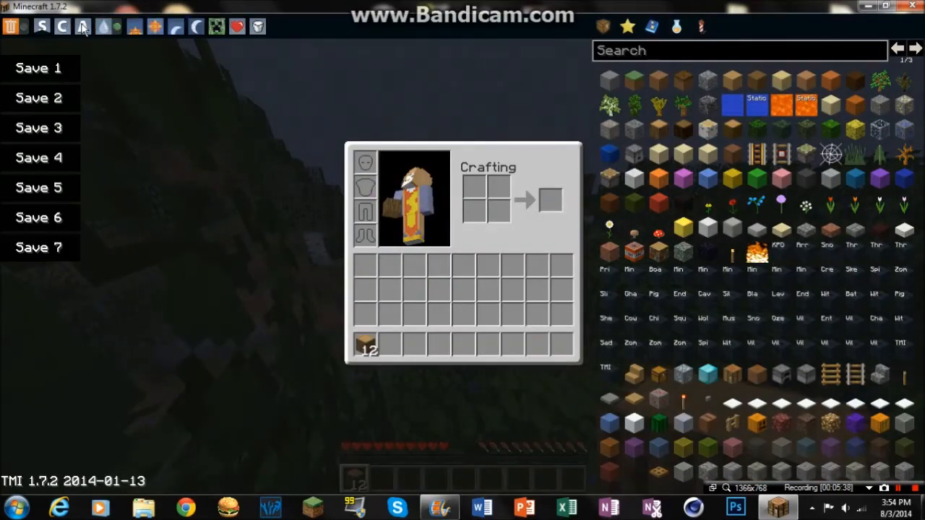
key("Escape")
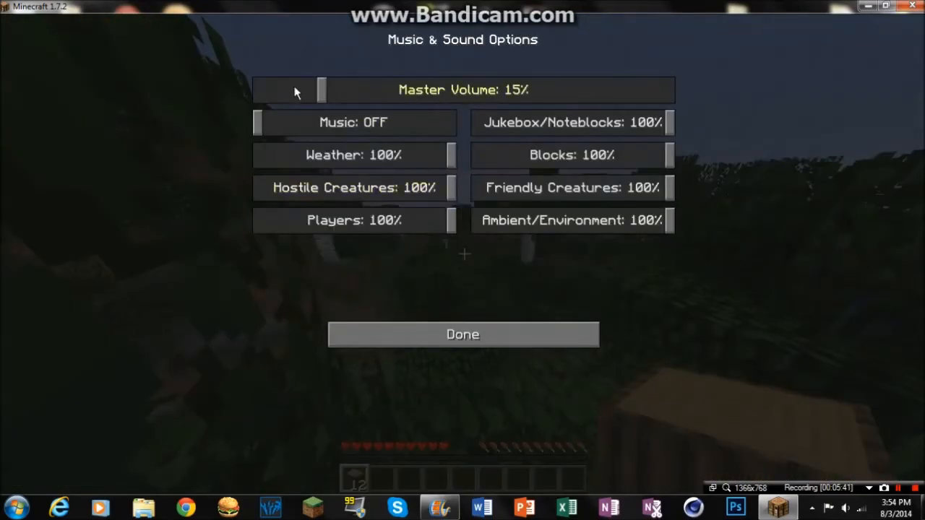
left_click(462, 334)
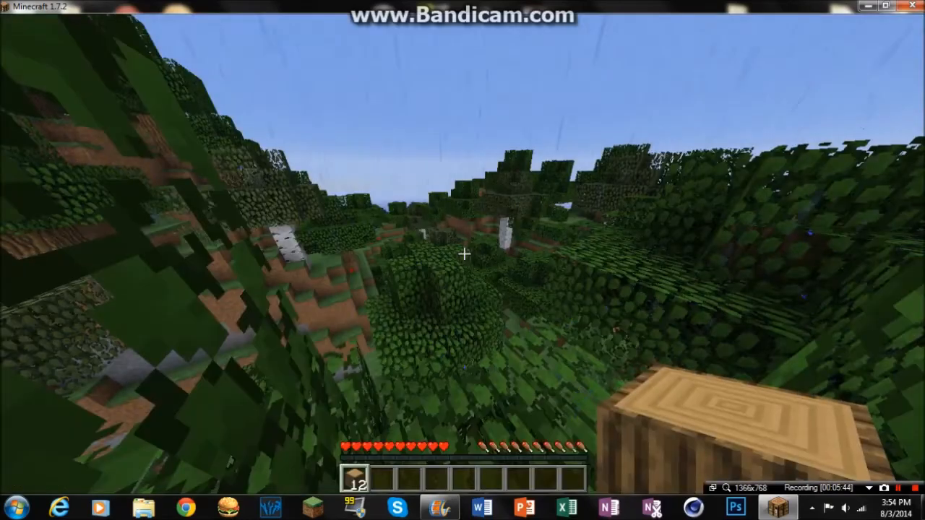
Look around the forested hills, then bring up the game menu with Esc.
key("e")
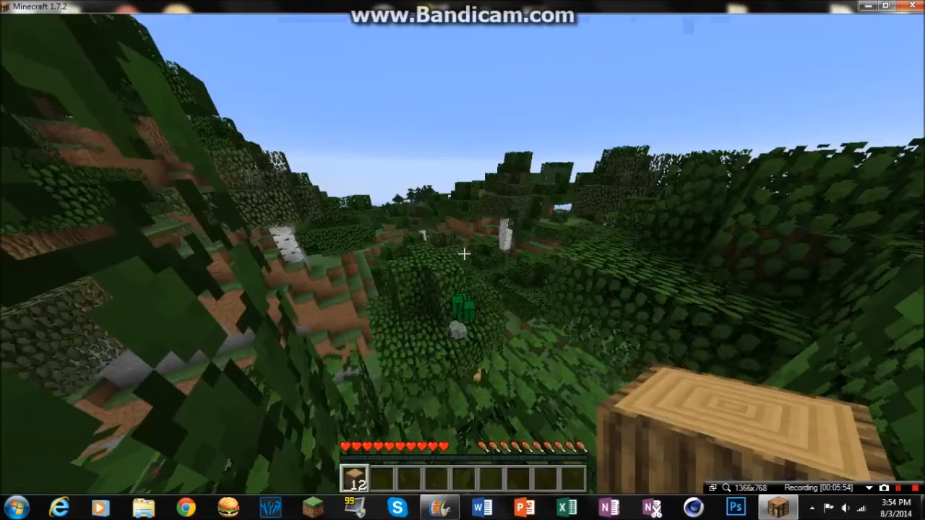
mouse_move(463, 253)
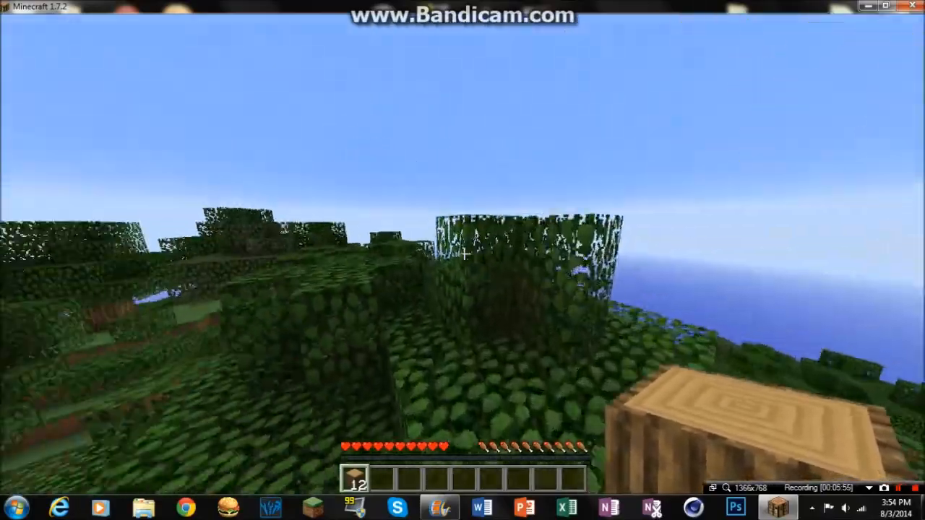
mouse_move(463, 260)
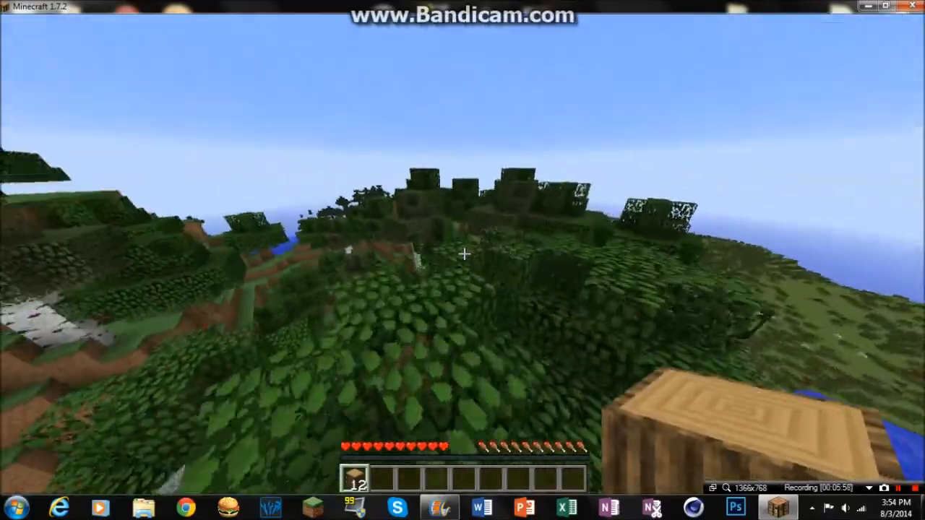
mouse_move(463, 260)
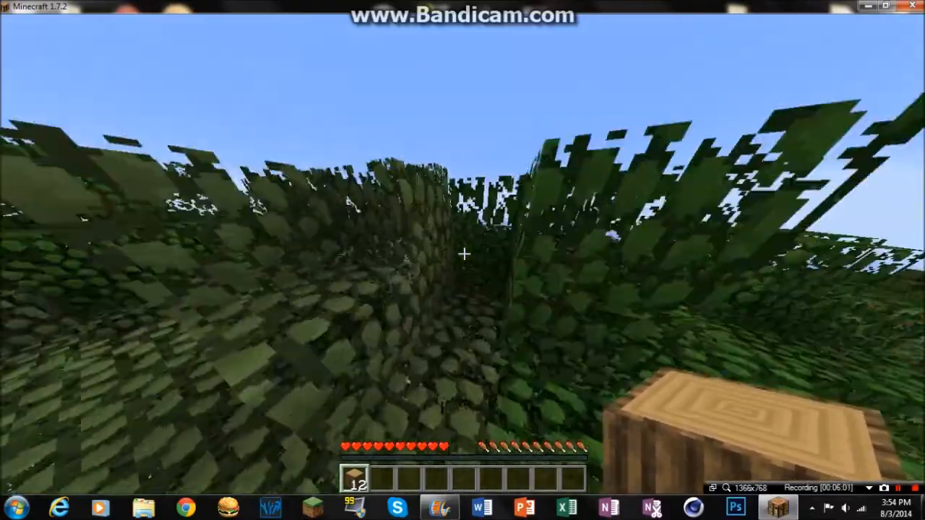
mouse_move(463, 253)
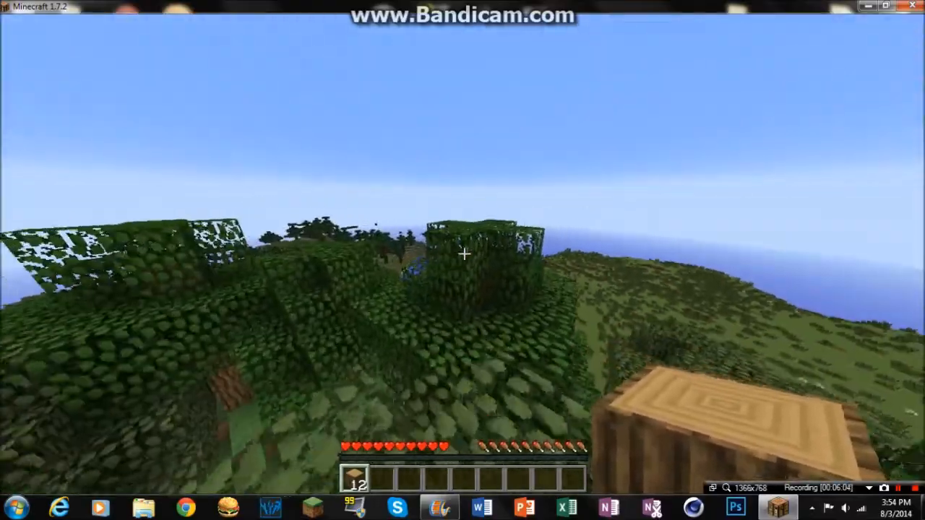
mouse_move(463, 260)
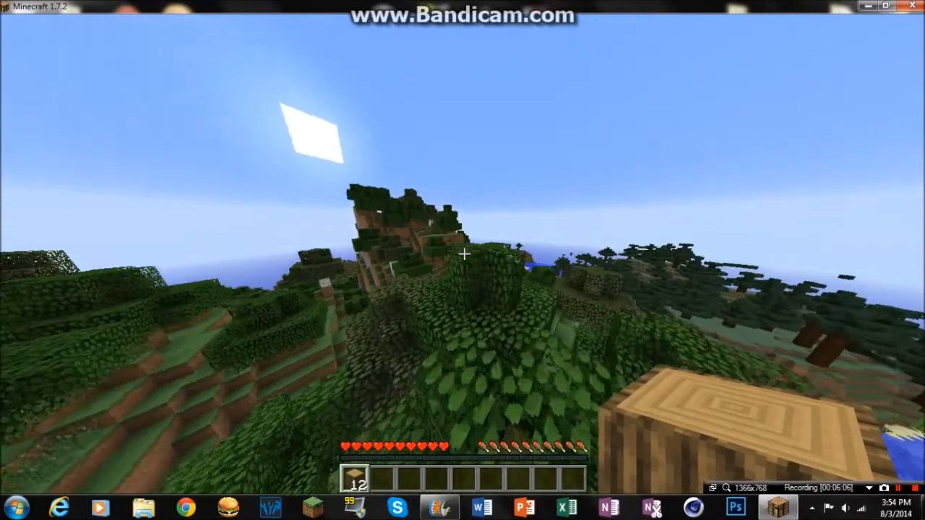
mouse_move(463, 255)
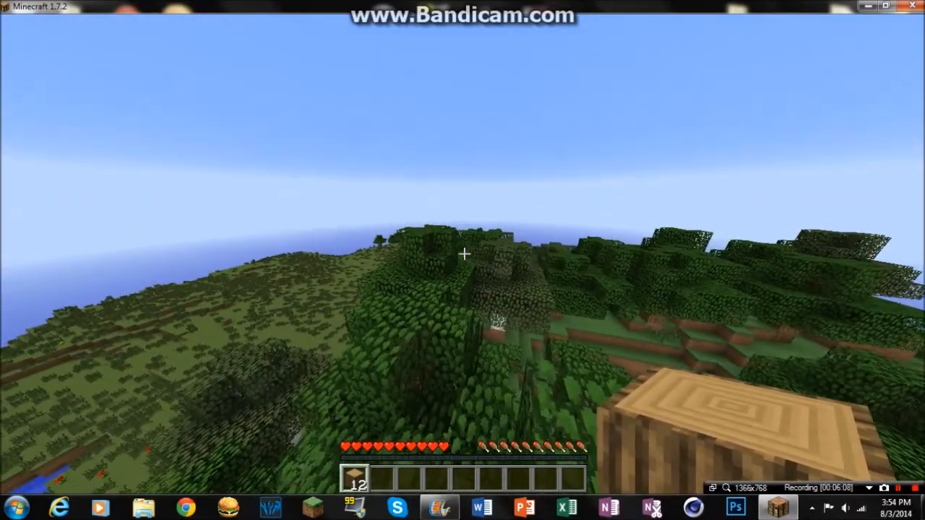
key("Escape")
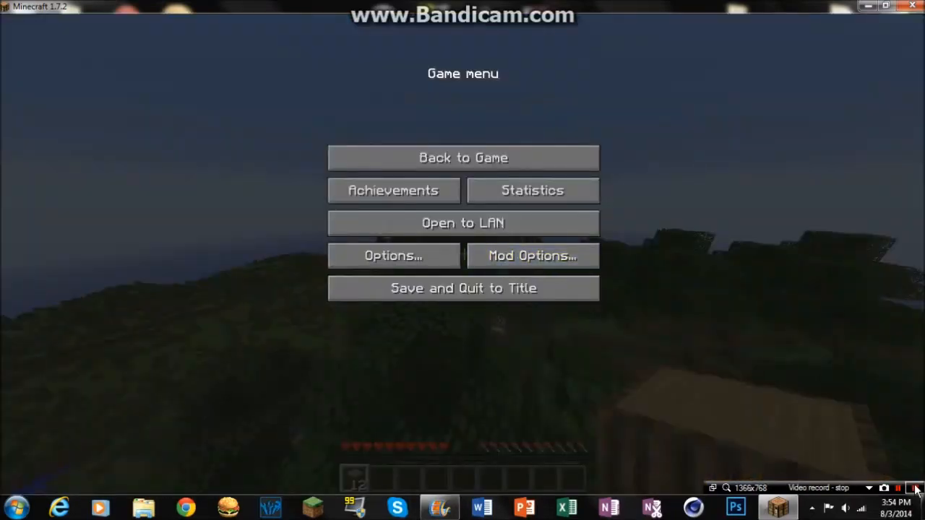